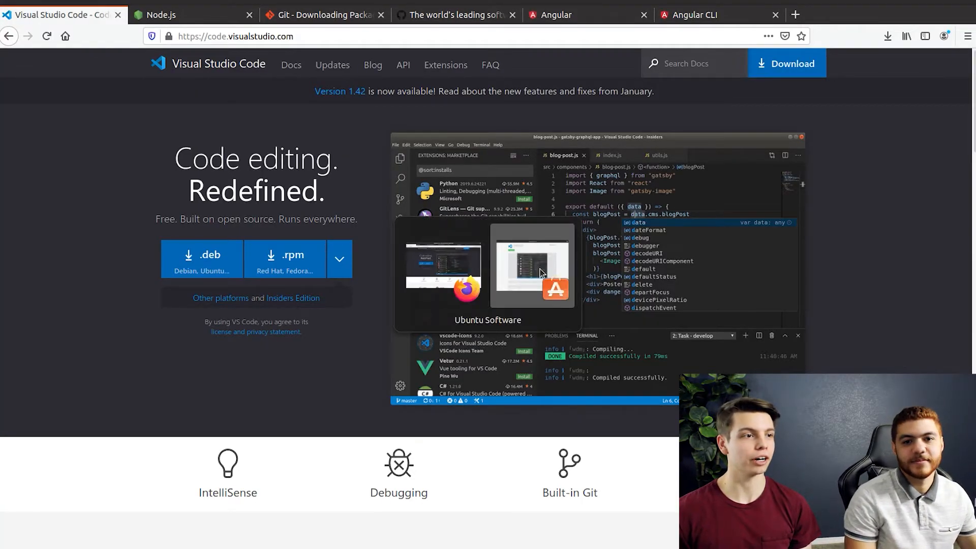
# - Install Visual Studio Code from its Ubuntu Software page and launch it
pyautogui.click(531, 266)
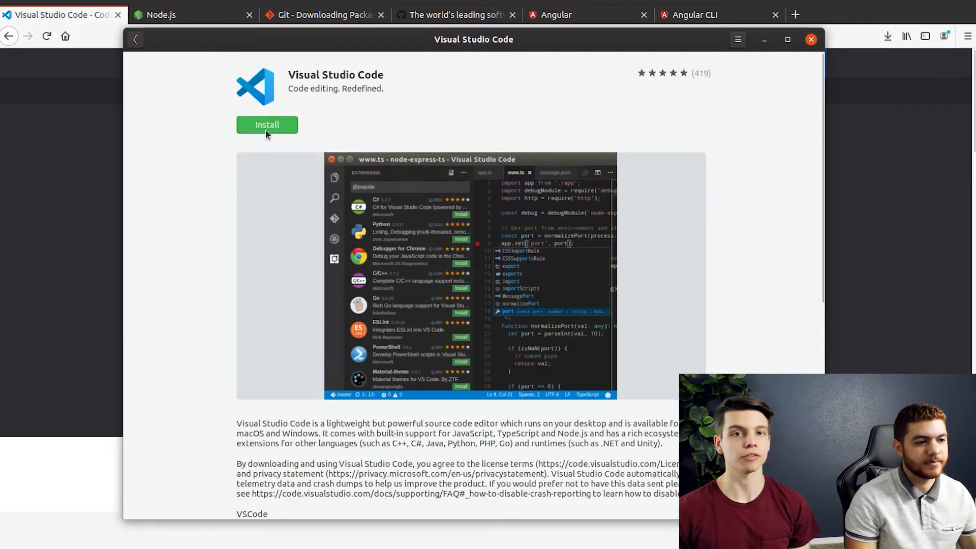
pyautogui.click(267, 125)
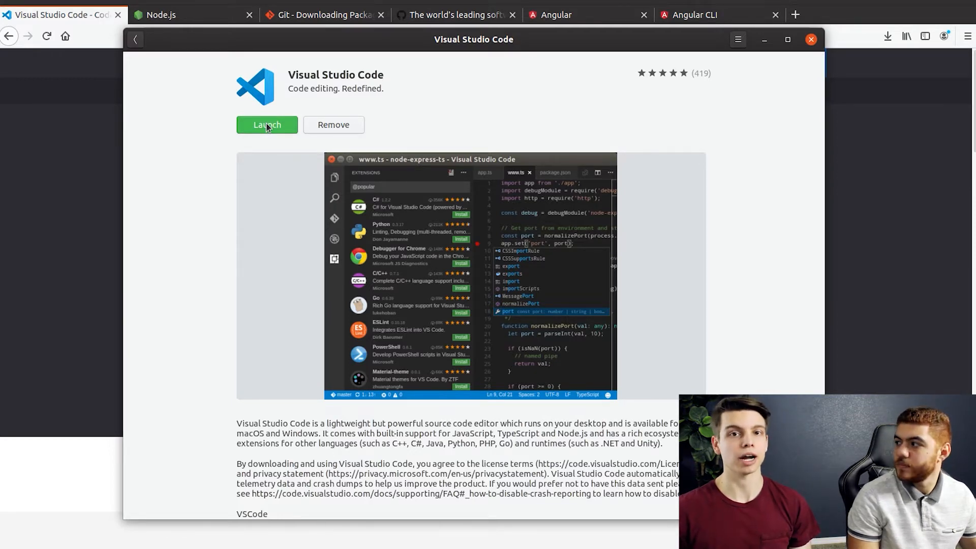
pyautogui.moveTo(156, 41)
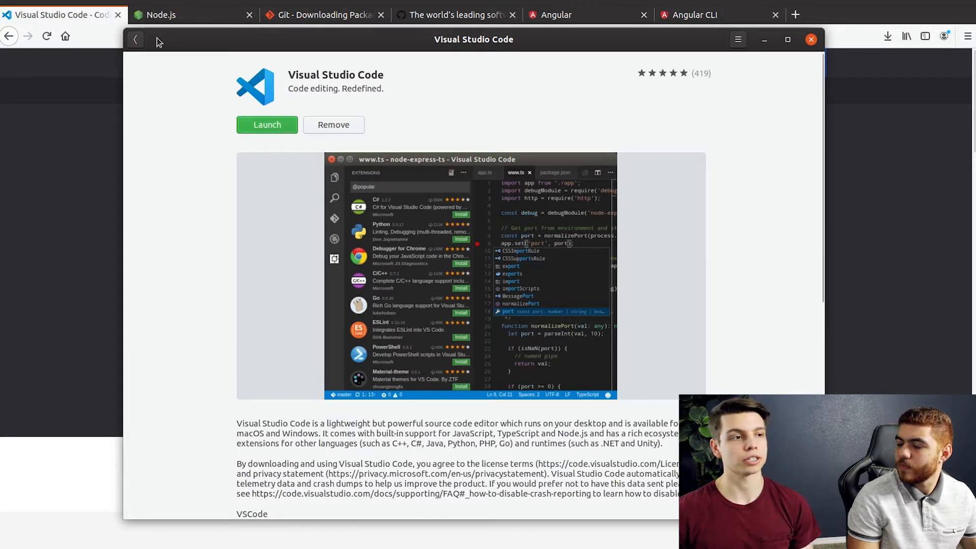
pyautogui.moveTo(265, 147)
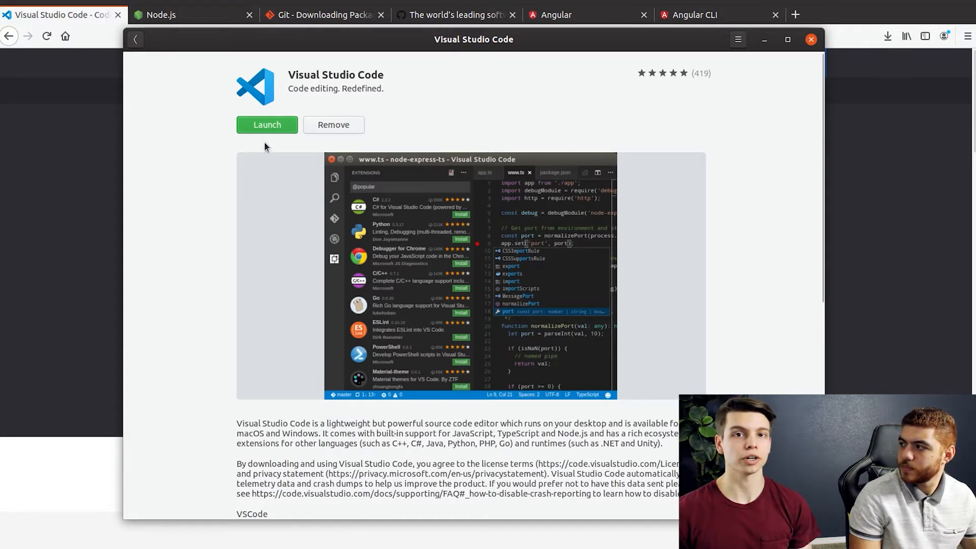
pyautogui.click(266, 124)
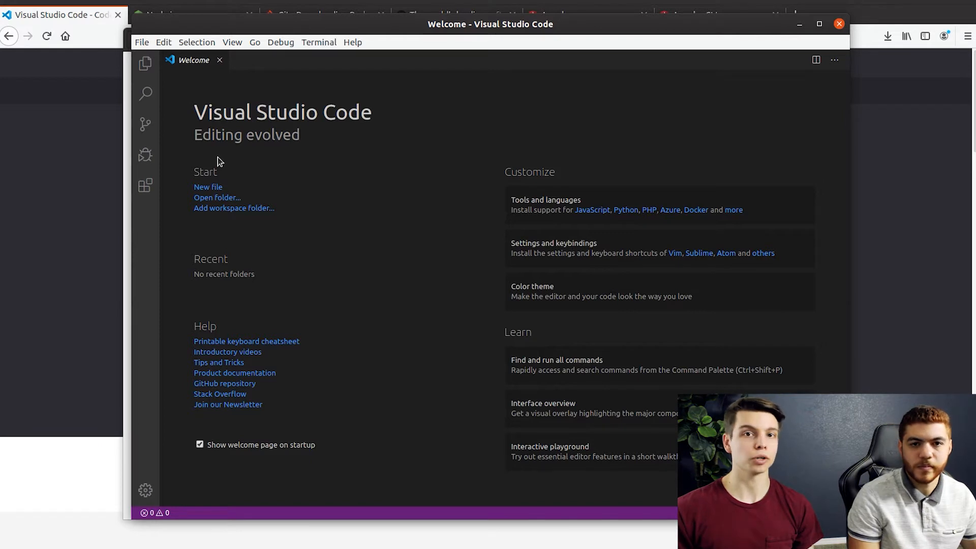
pyautogui.moveTo(727, 6)
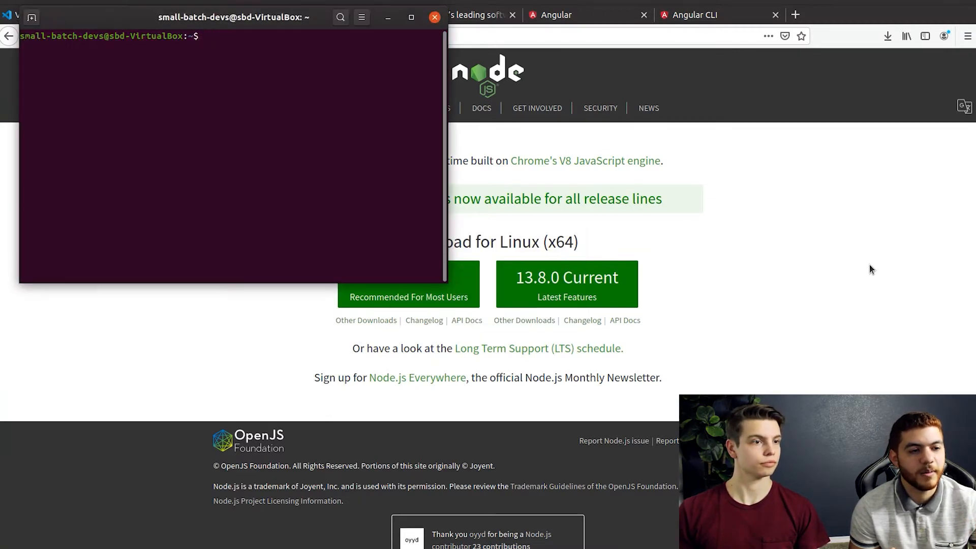
# - Install curl with 'sudo apt-get install curl'
pyautogui.write('su')
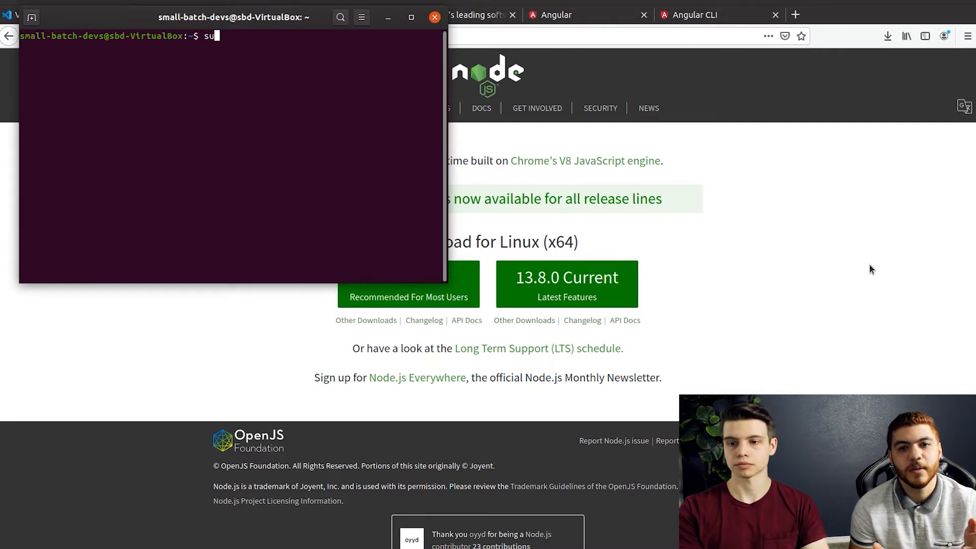
pyautogui.write('do apt-')
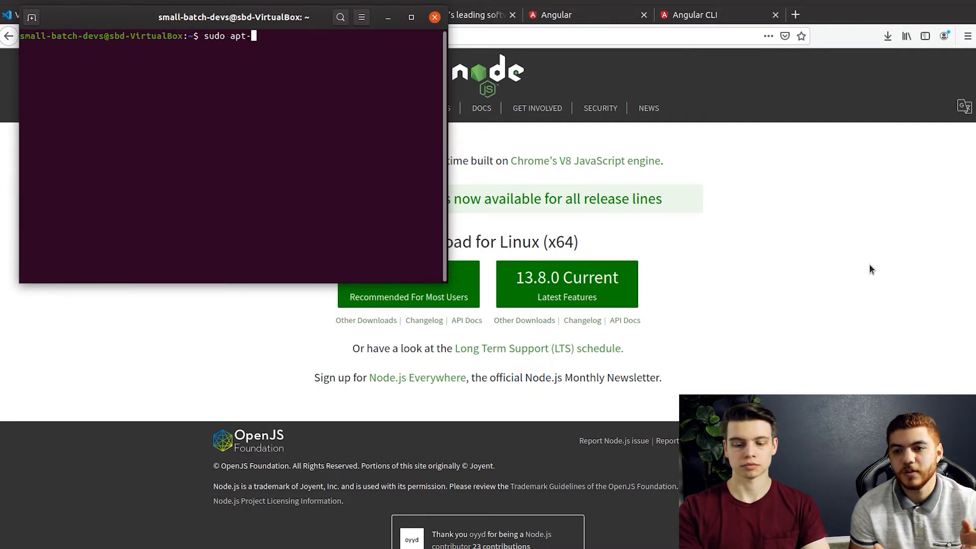
pyautogui.write('get install')
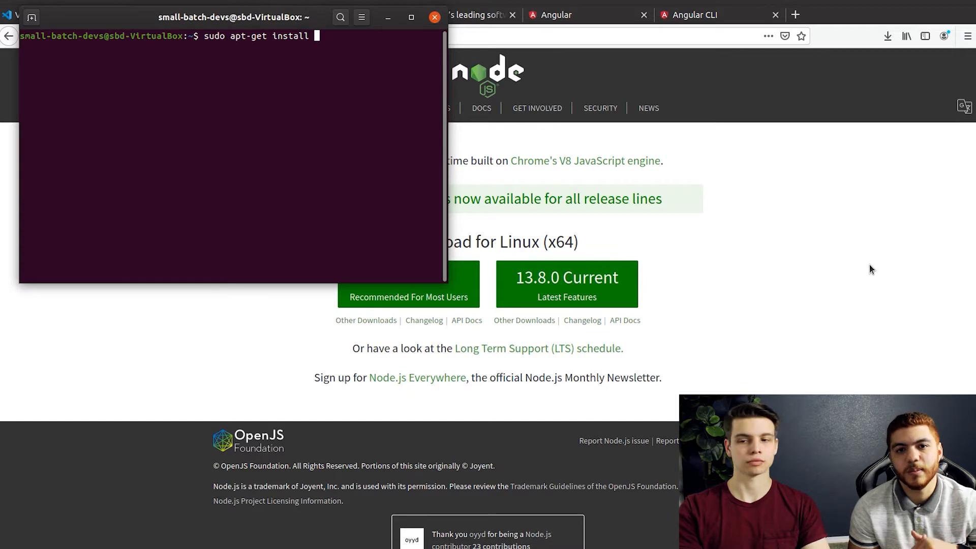
pyautogui.write('curl')
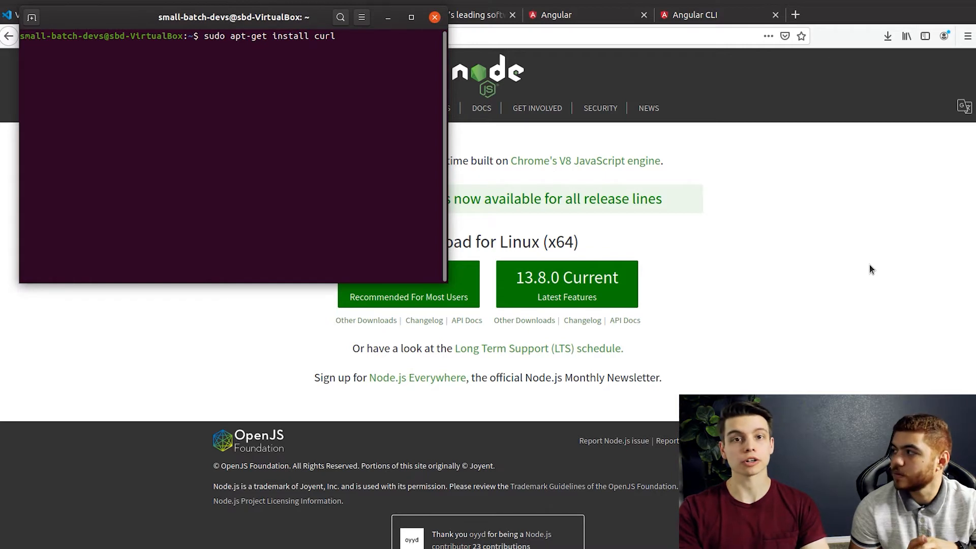
pyautogui.press('Return')
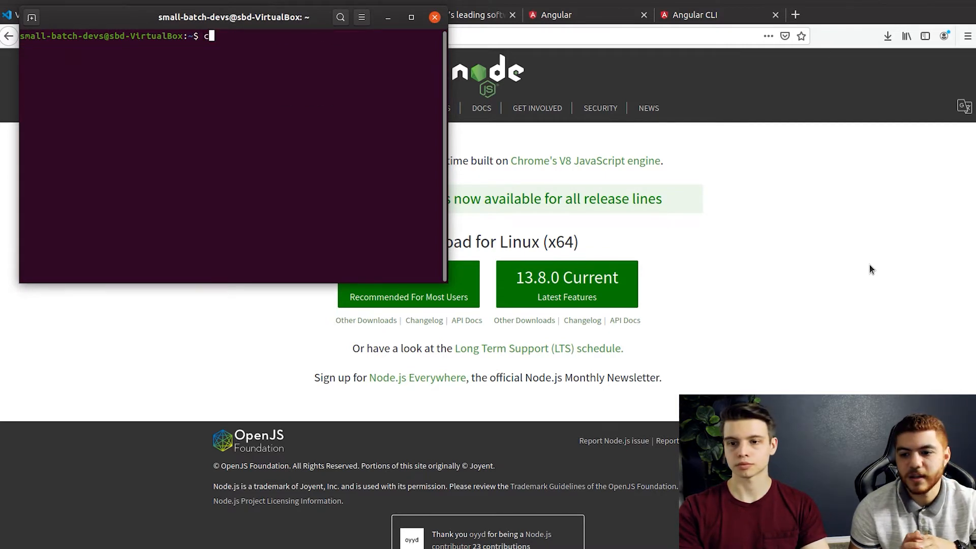
# - Run the NodeSource setup_12.x script from deb.nodesource.com piped into 'sudo -E bash -'
pyautogui.write('url -sl')
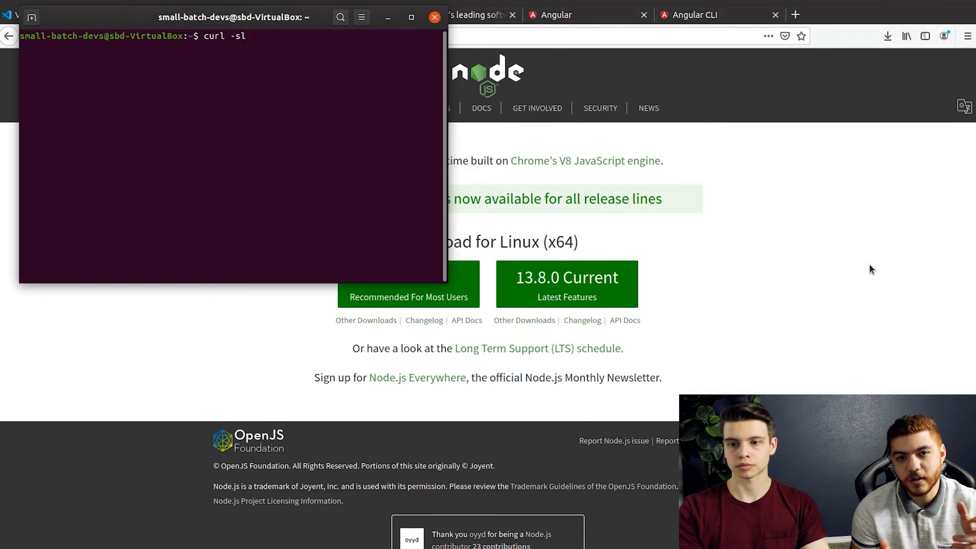
pyautogui.write('https://d')
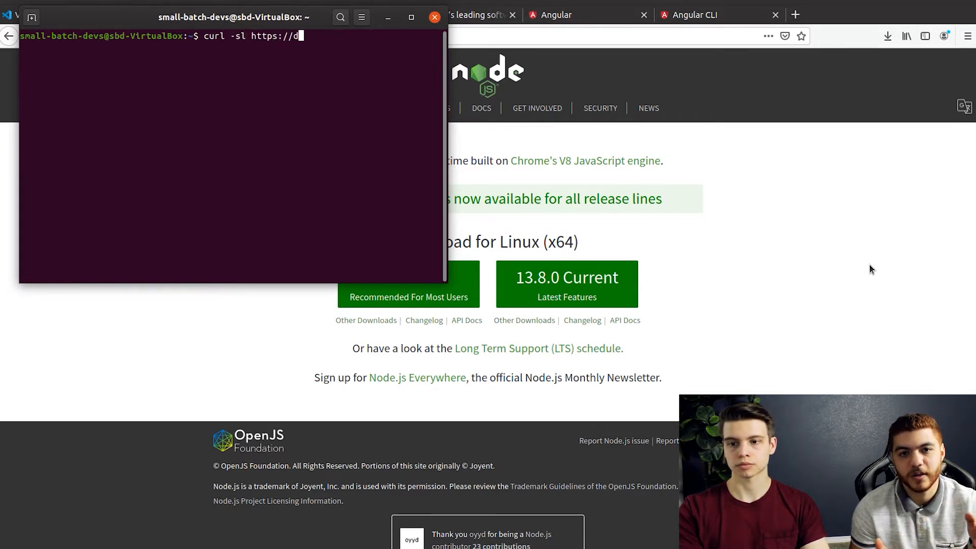
pyautogui.write('eb.node')
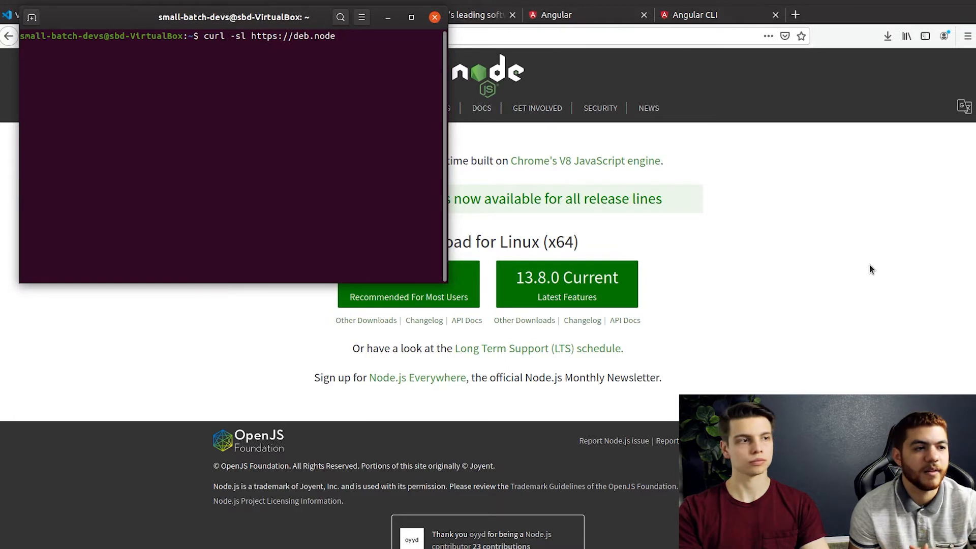
pyautogui.write('source.com')
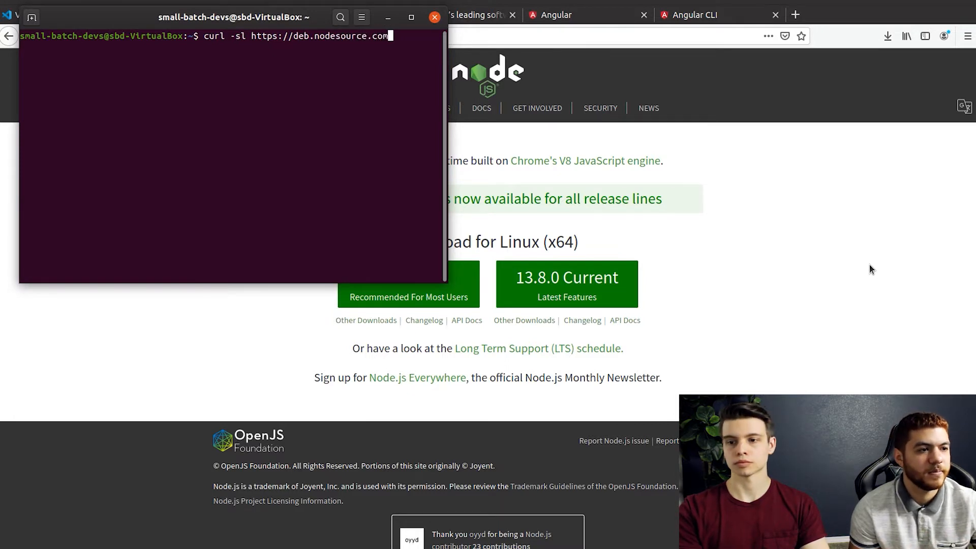
pyautogui.write('/setup')
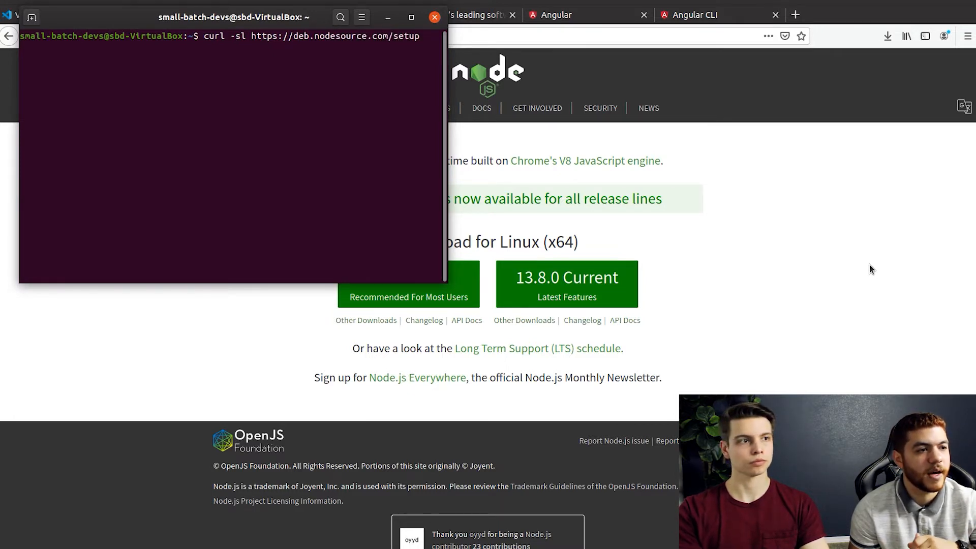
pyautogui.write('_12.x')
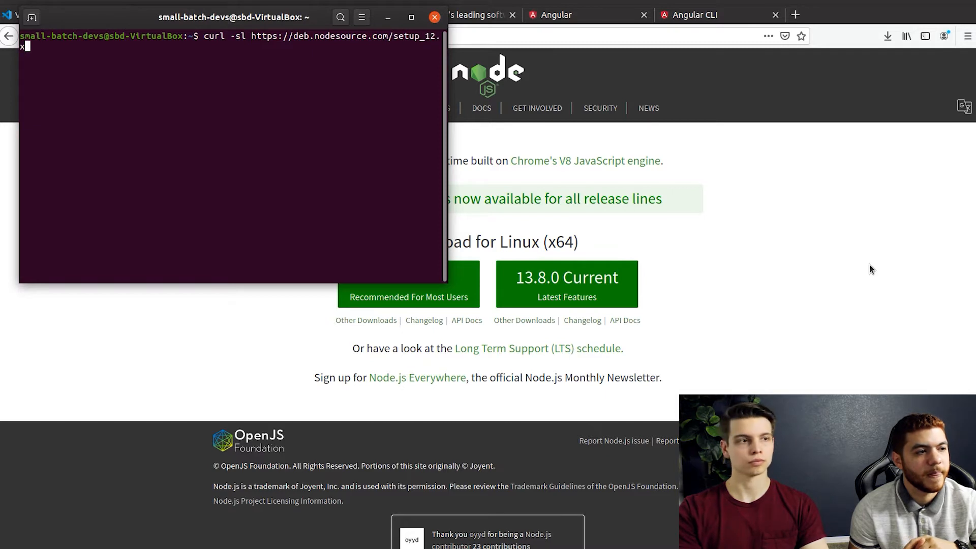
pyautogui.write('| sudo -E bash')
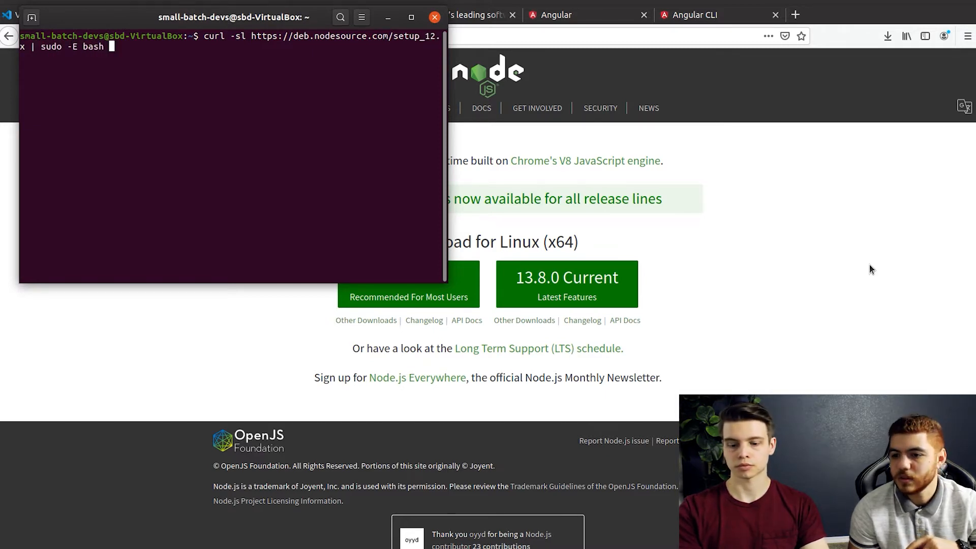
pyautogui.write('-')
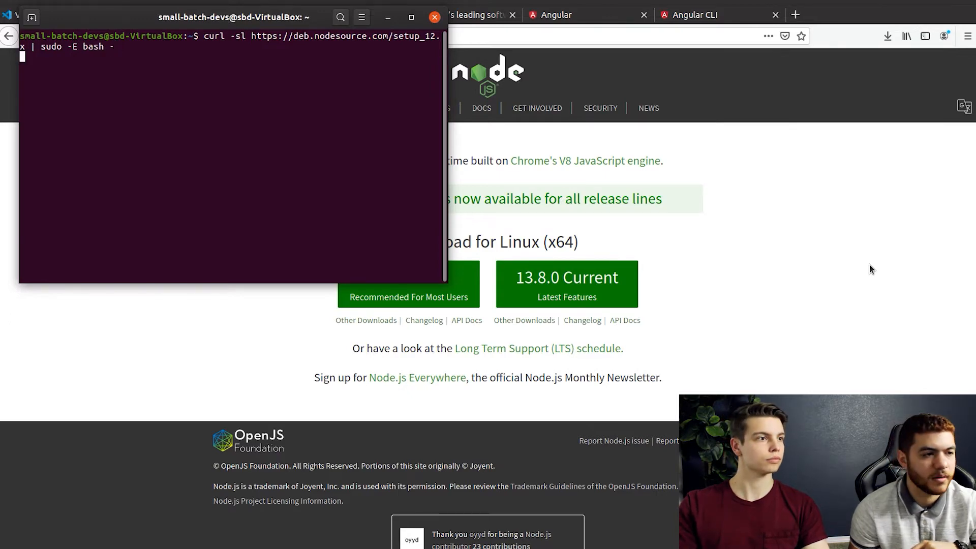
pyautogui.press('Return')
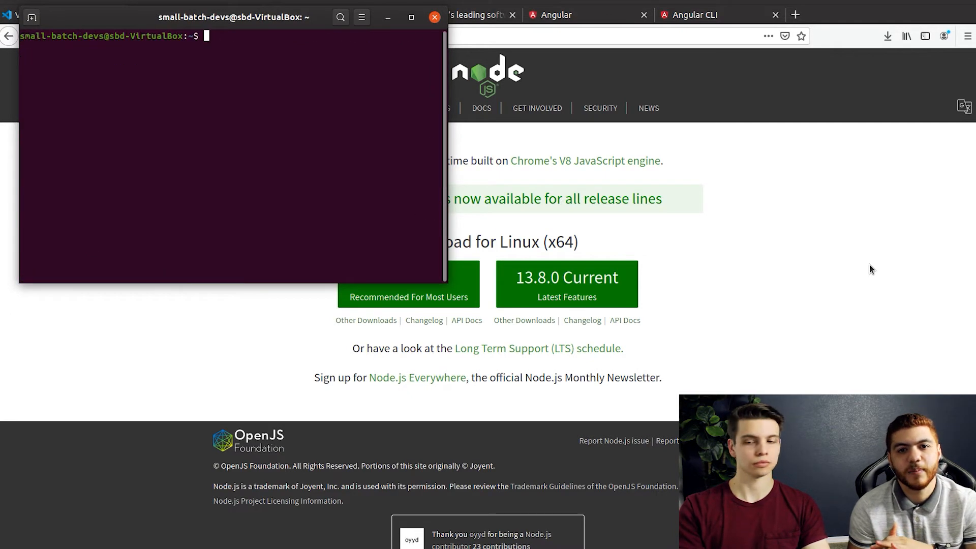
# - Install nodejs with apt-get and confirm 'node --version' reports v12.16.0
pyautogui.write('sudo apt-')
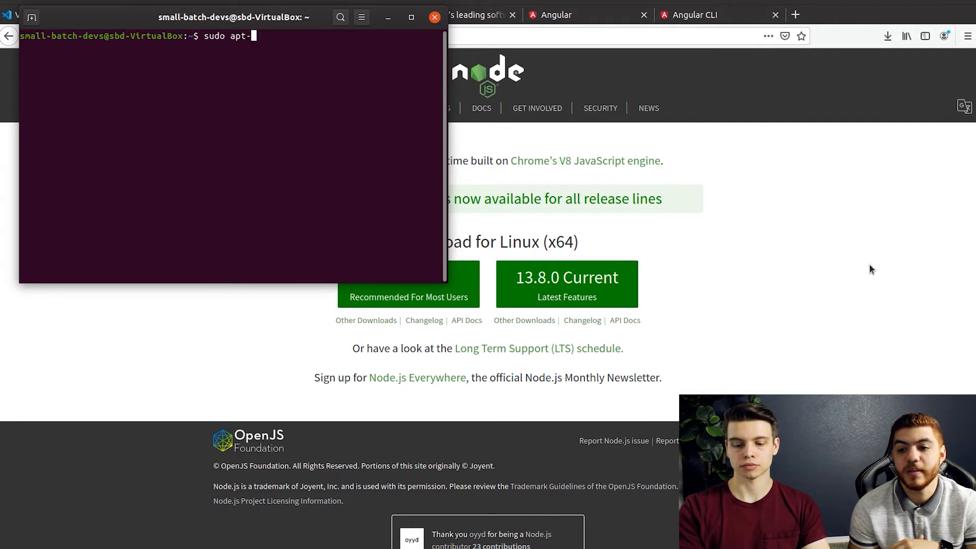
pyautogui.write('get install -')
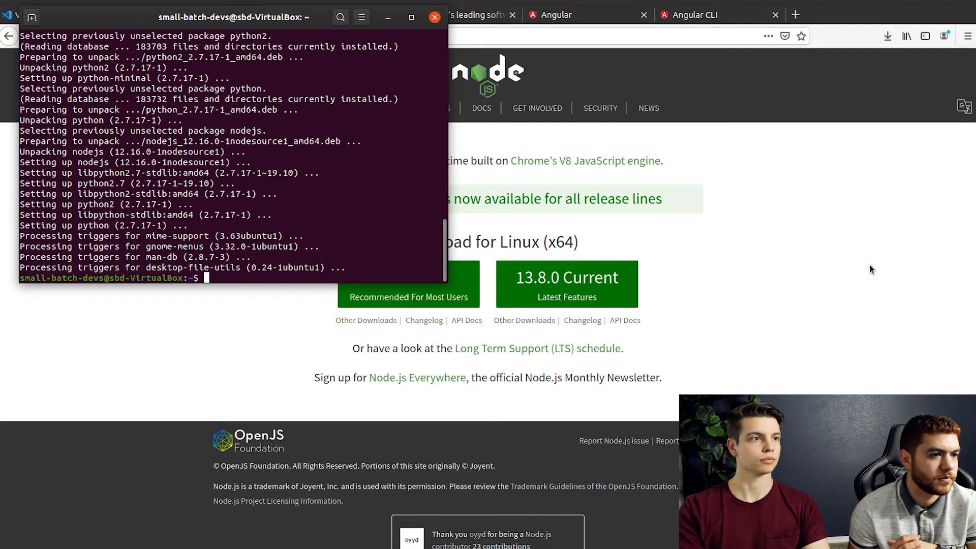
pyautogui.write('n')
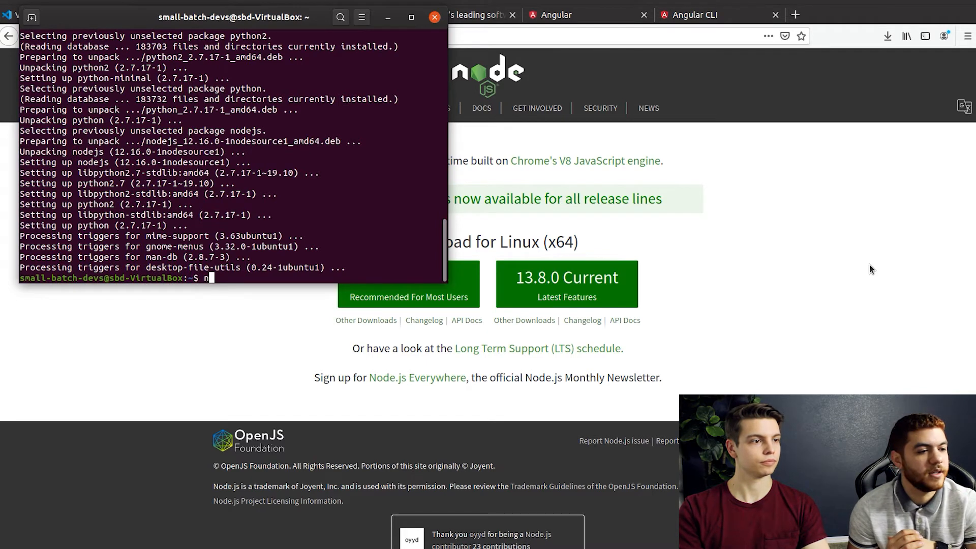
pyautogui.write('ode --ve')
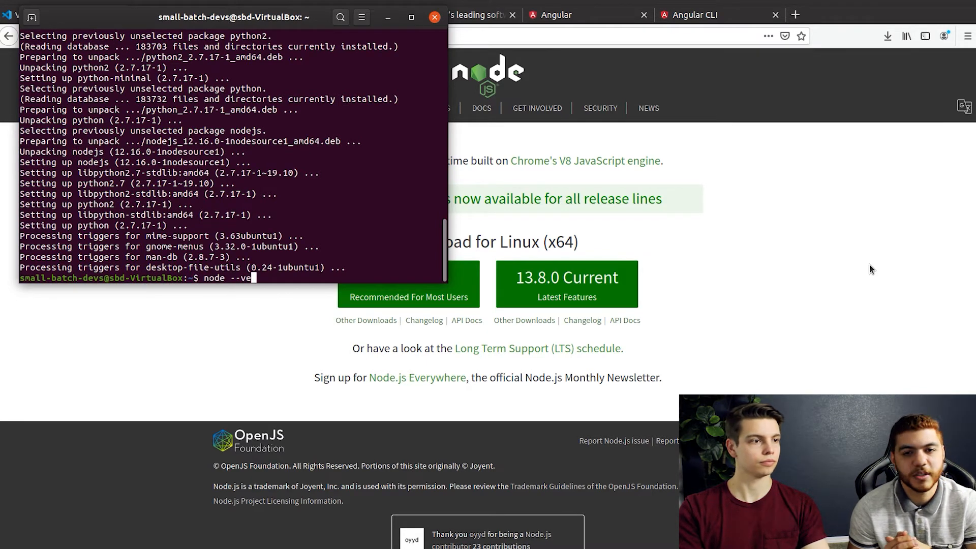
pyautogui.press('Return')
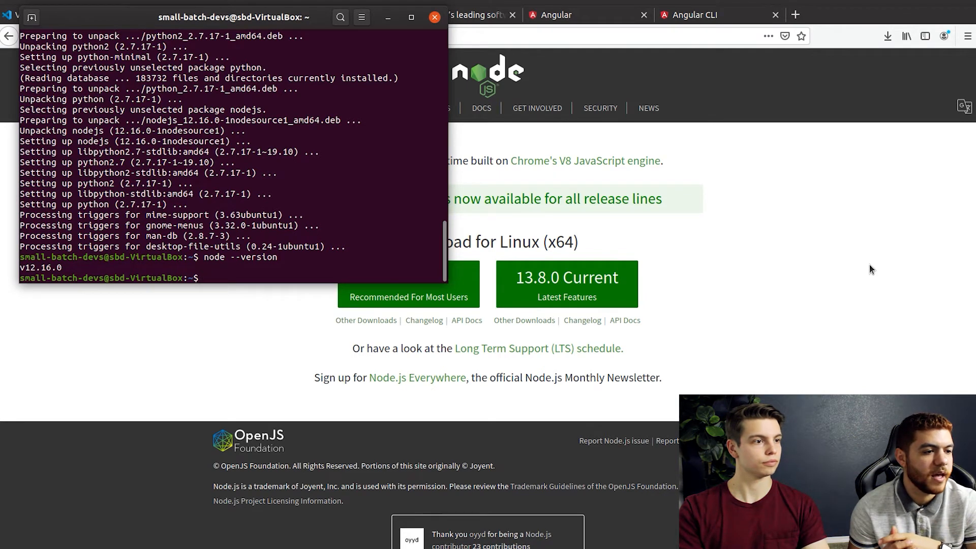
# - Check the npm version, retrying with 'npm -v' to confirm 6.13.4
pyautogui.write('npm --v')
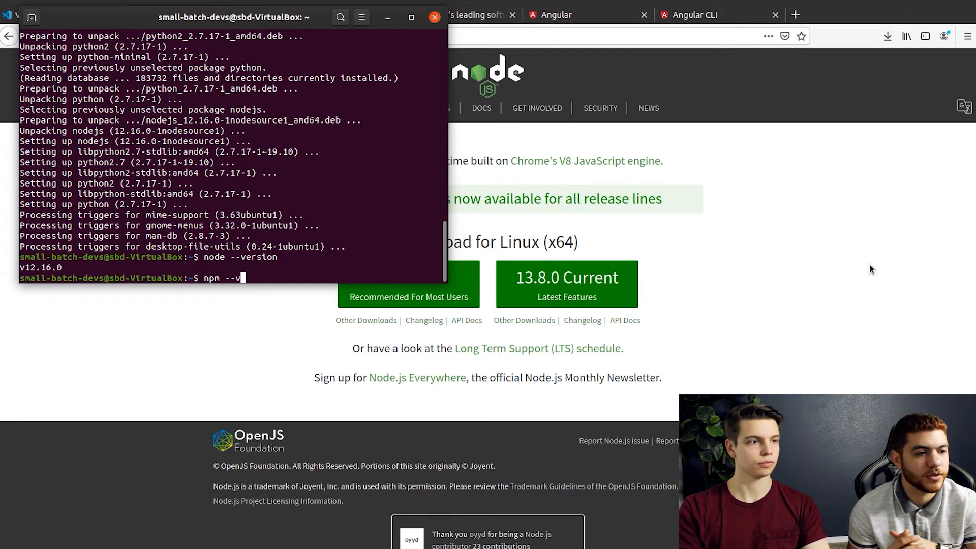
pyautogui.press('Return')
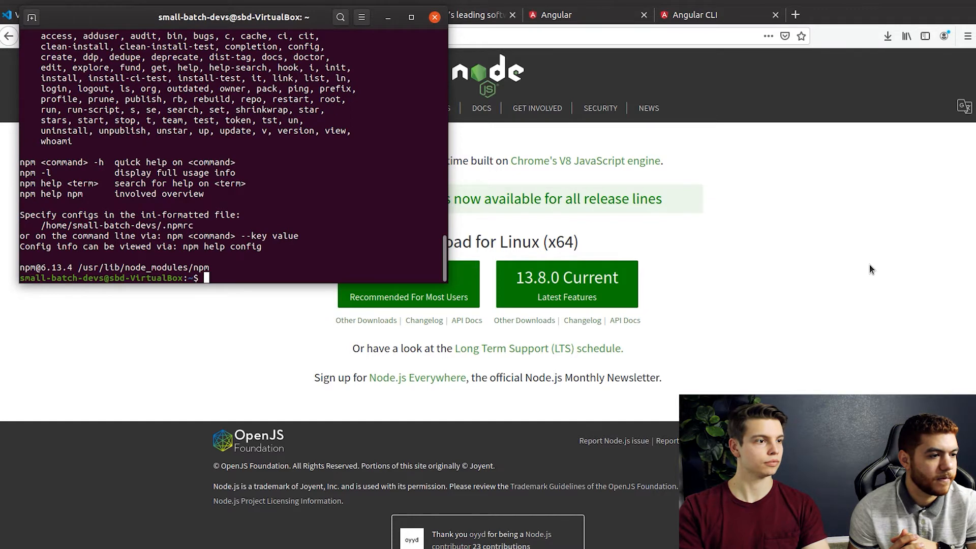
pyautogui.moveTo(461, 131)
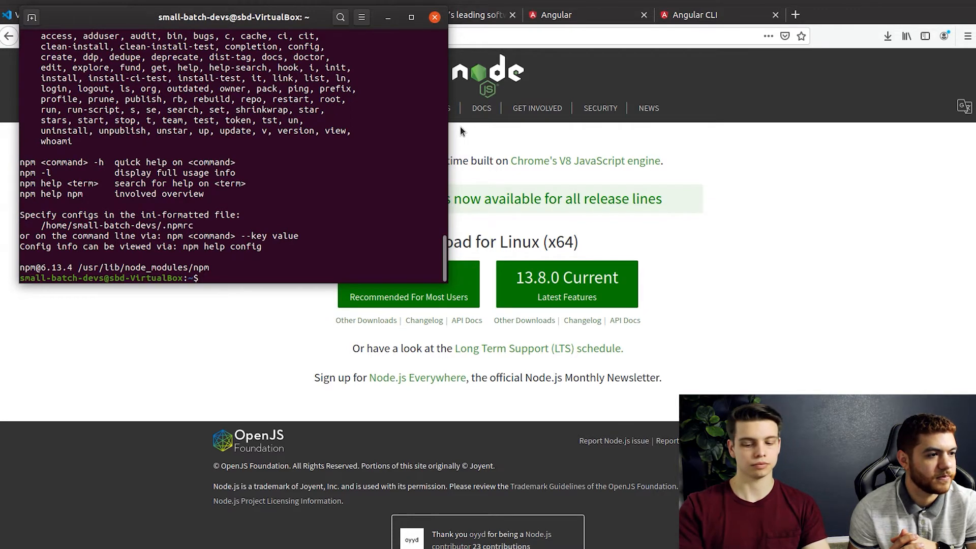
pyautogui.write('npm -v')
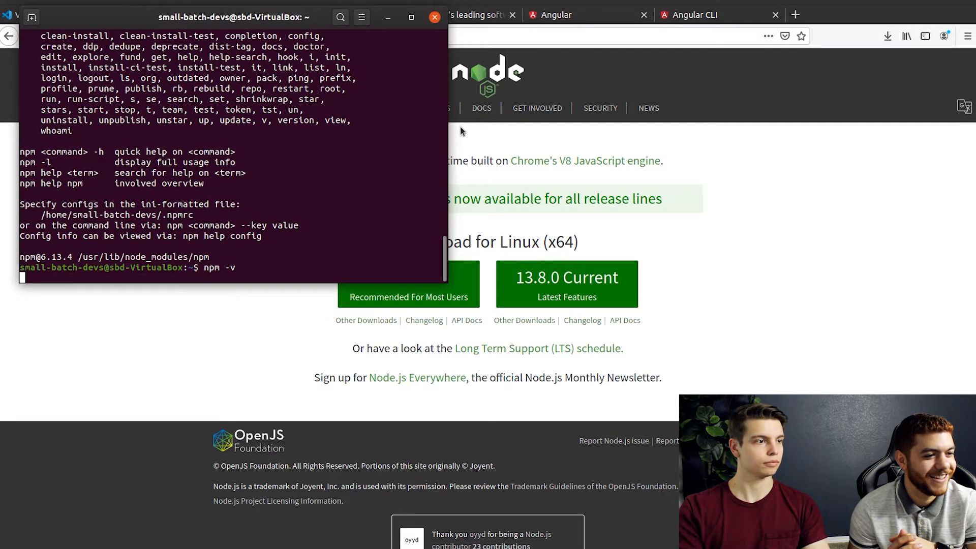
pyautogui.press('Return')
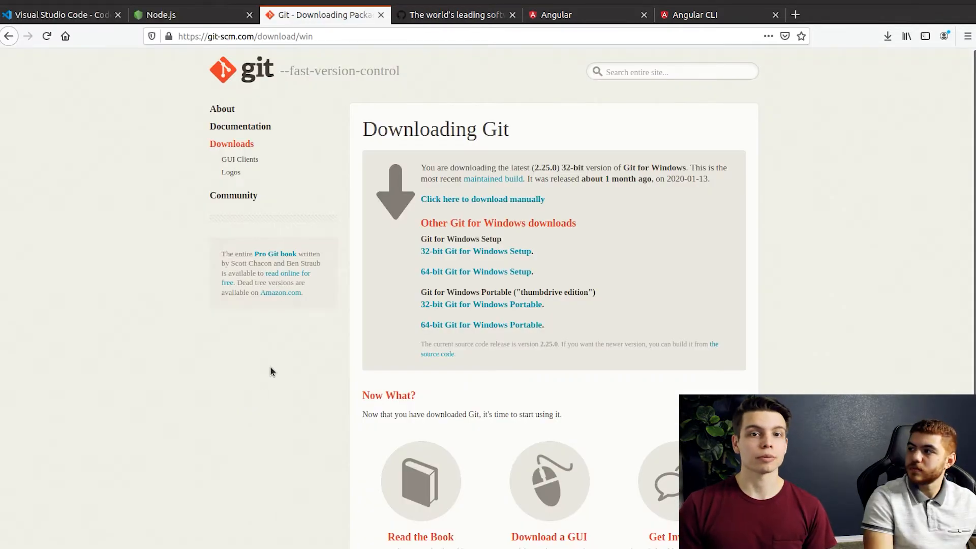
pyautogui.moveTo(924, 3)
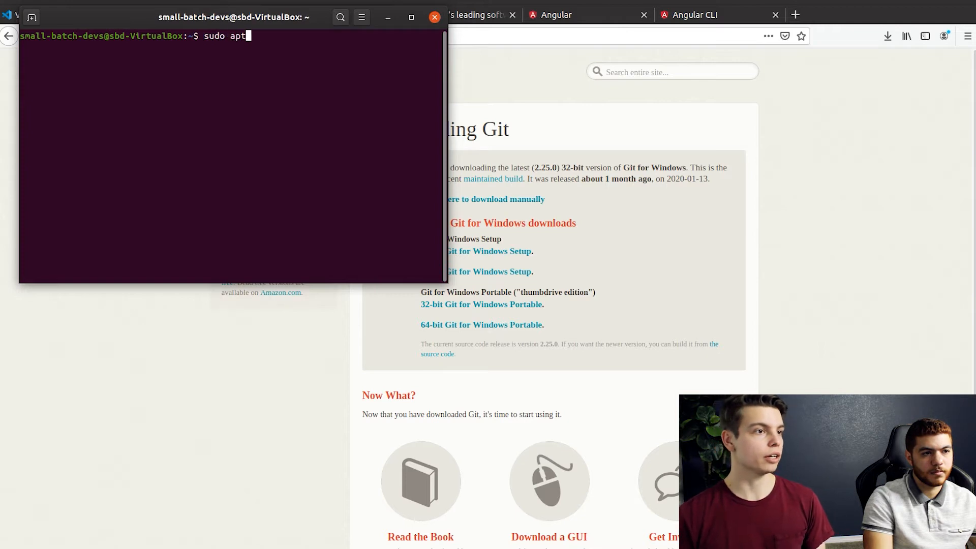
# - Run 'sudo apt-get install git' and answer y to confirm the installation
pyautogui.write('-get')
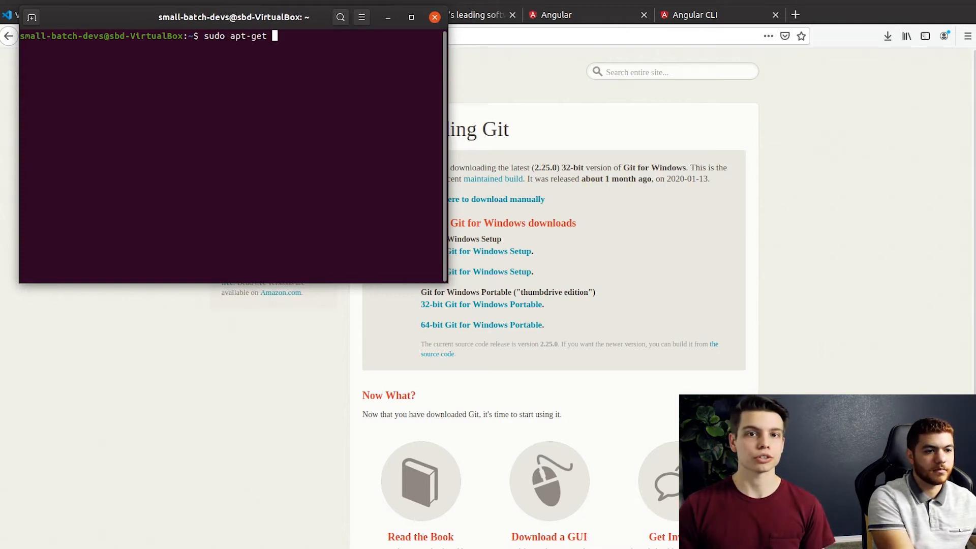
pyautogui.write('install git')
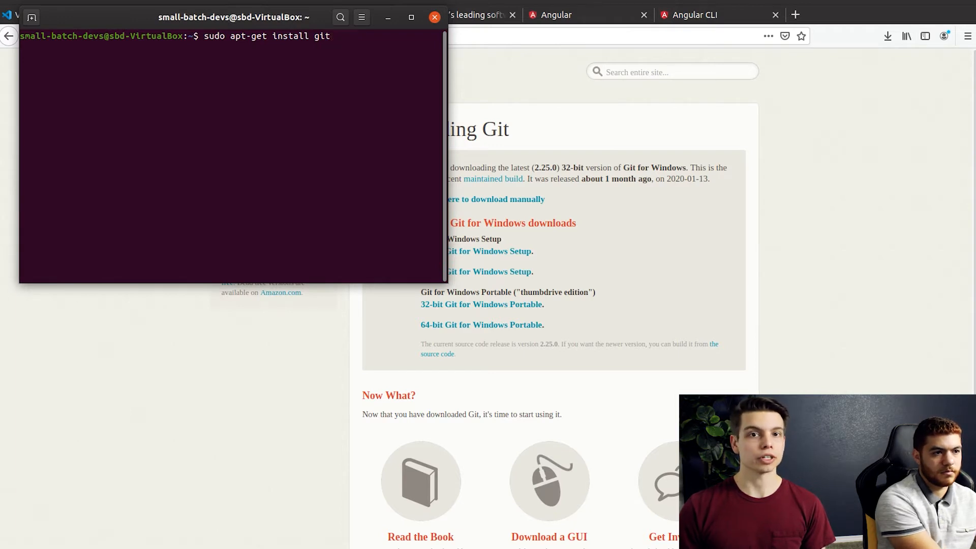
pyautogui.press('Return')
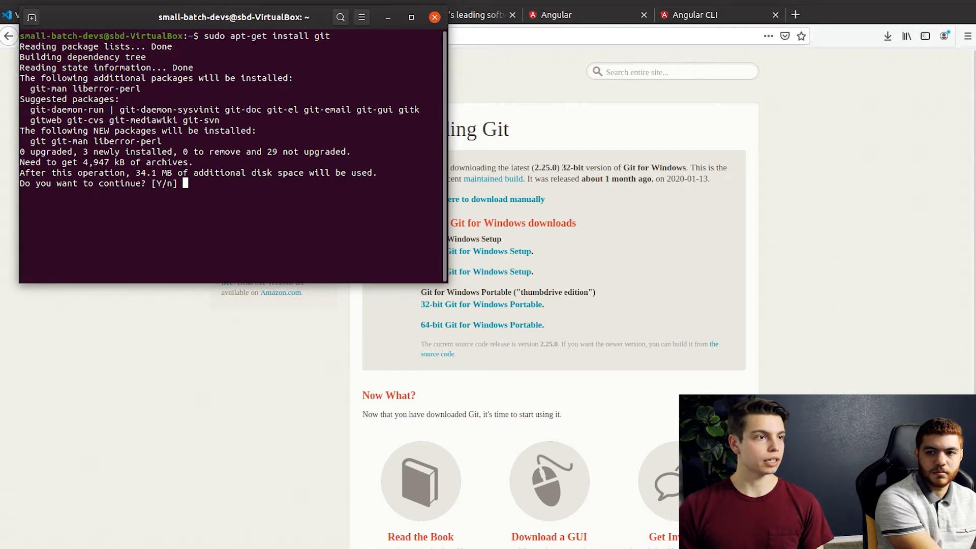
pyautogui.write('y')
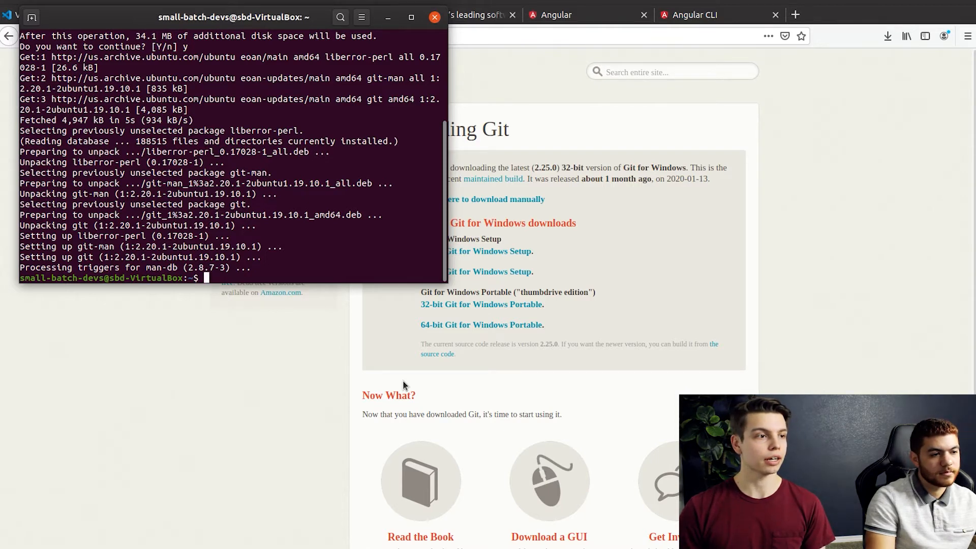
pyautogui.moveTo(392, 317)
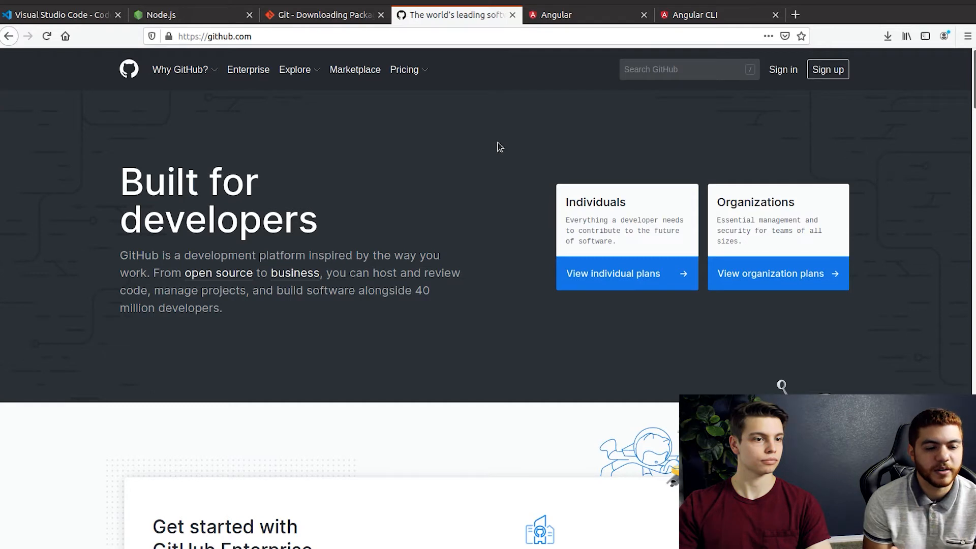
# - Scroll down the GitHub homepage toward the sign-in area
pyautogui.scroll(-3)
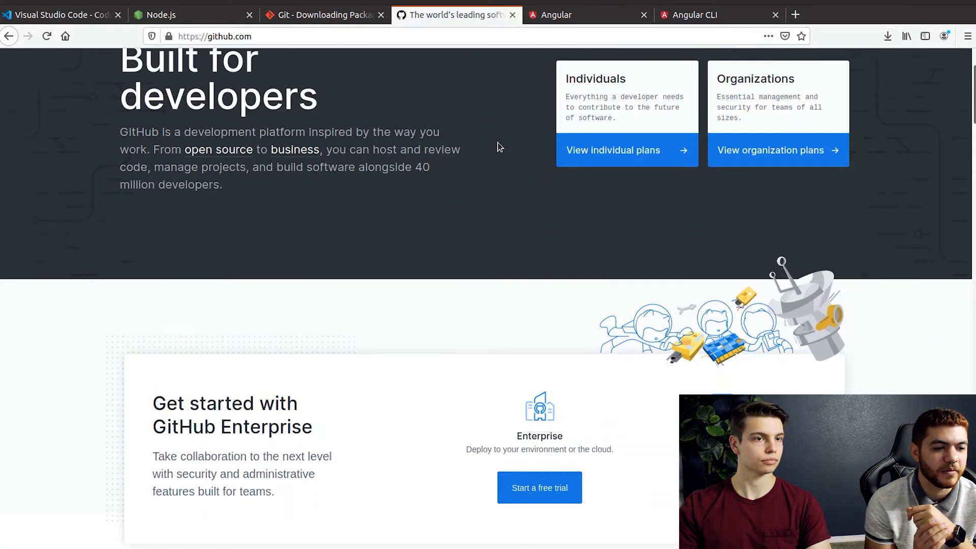
pyautogui.scroll(-3)
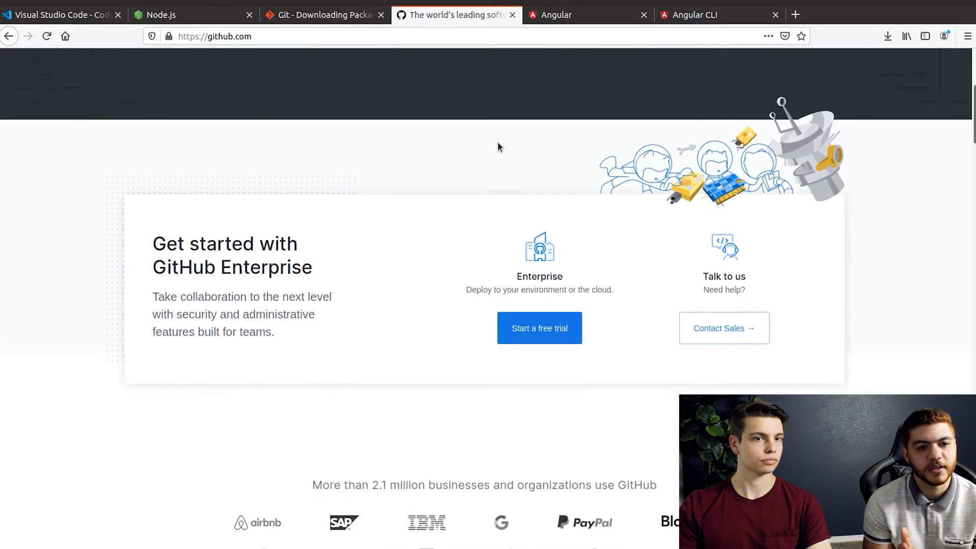
pyautogui.scroll(-3)
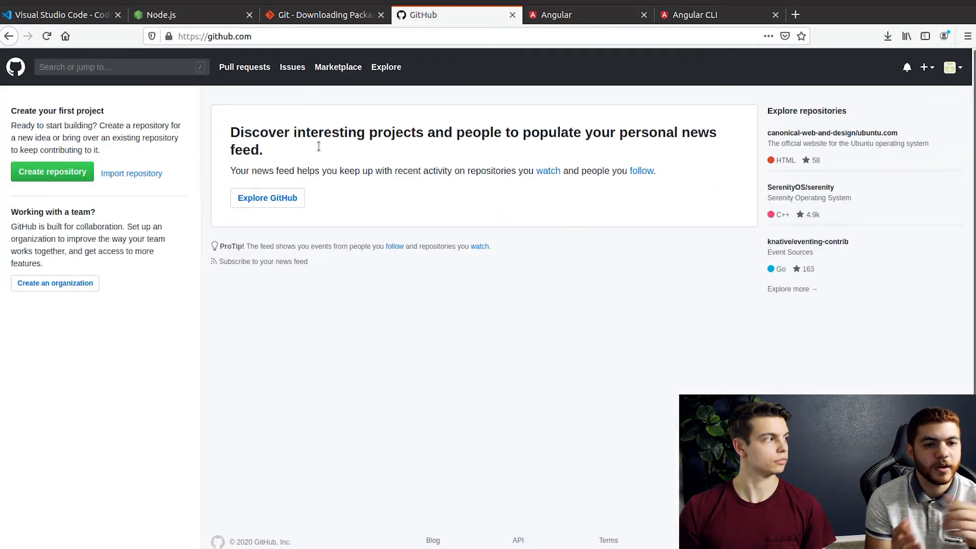
pyautogui.moveTo(72, 179)
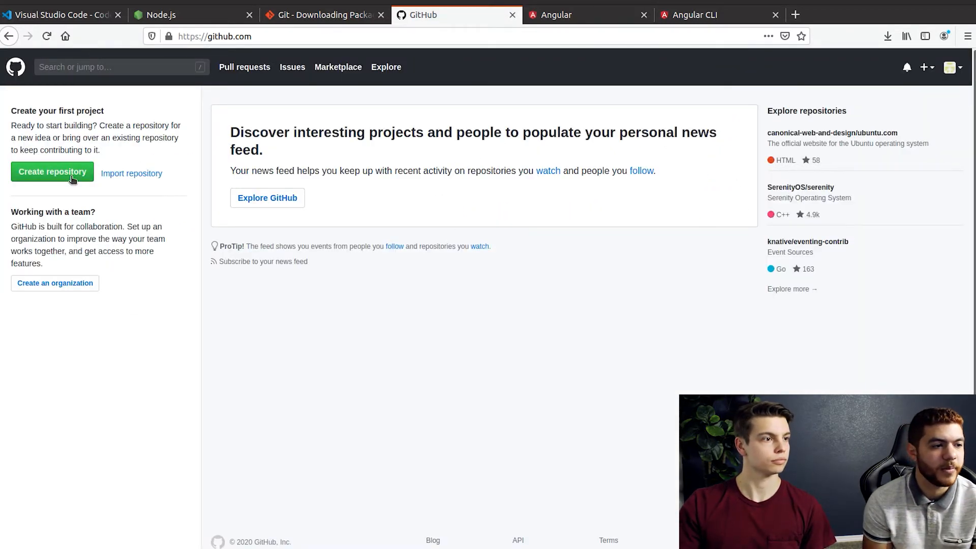
# - Create a public GitHub repository named sbd-intro without a README
pyautogui.click(53, 172)
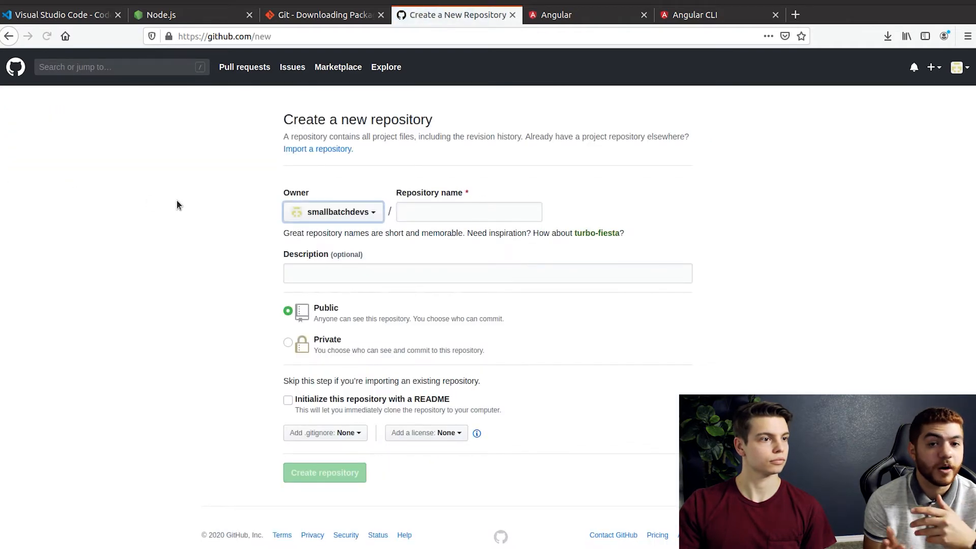
pyautogui.write('s')
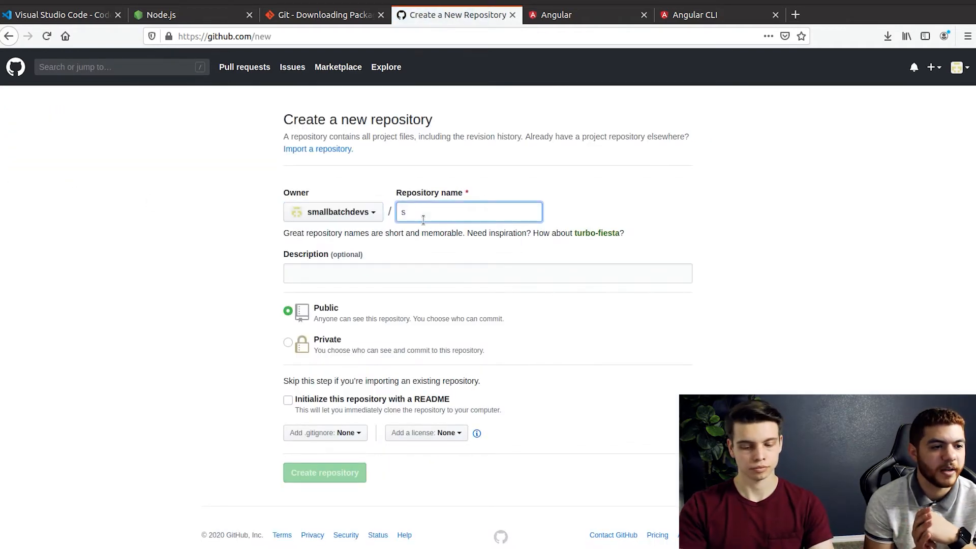
pyautogui.write('sbd-int')
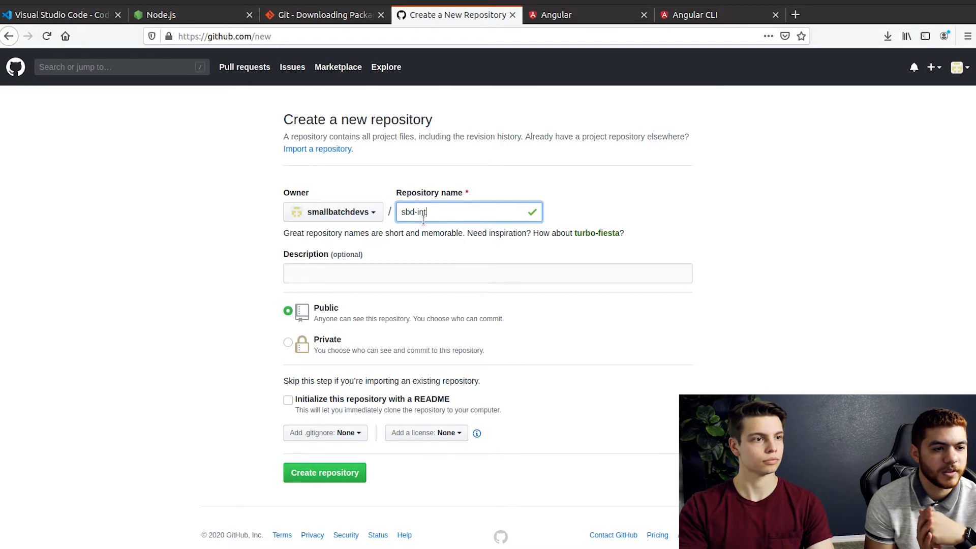
pyautogui.write('ro')
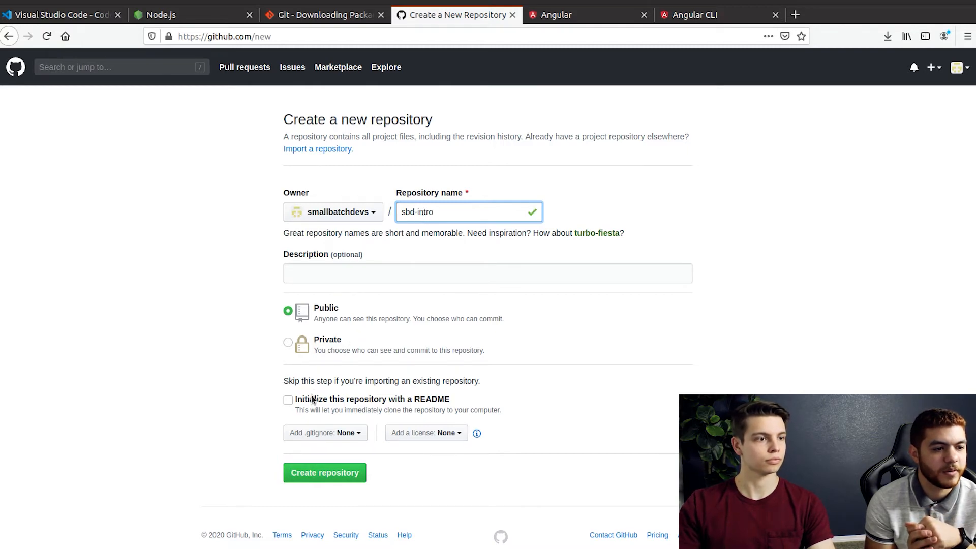
pyautogui.moveTo(287, 462)
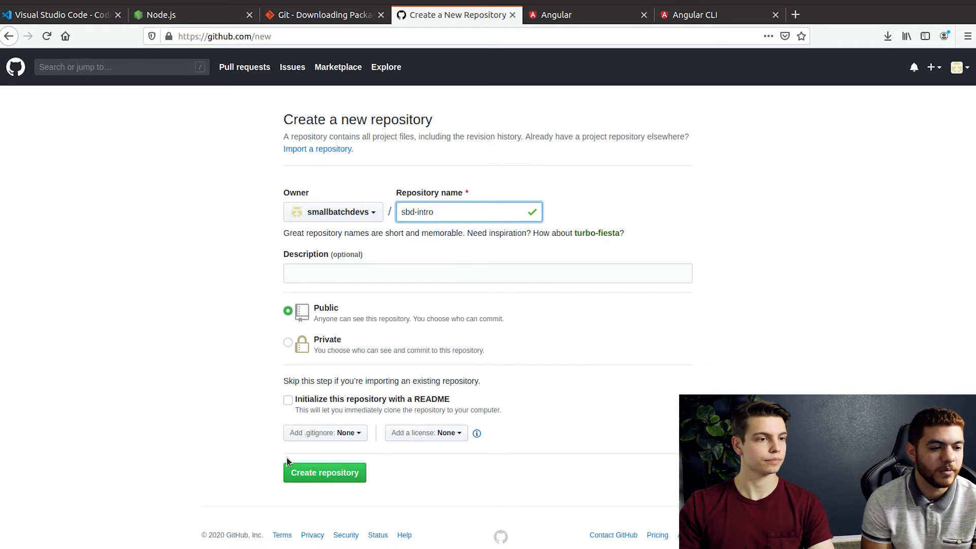
pyautogui.click(324, 472)
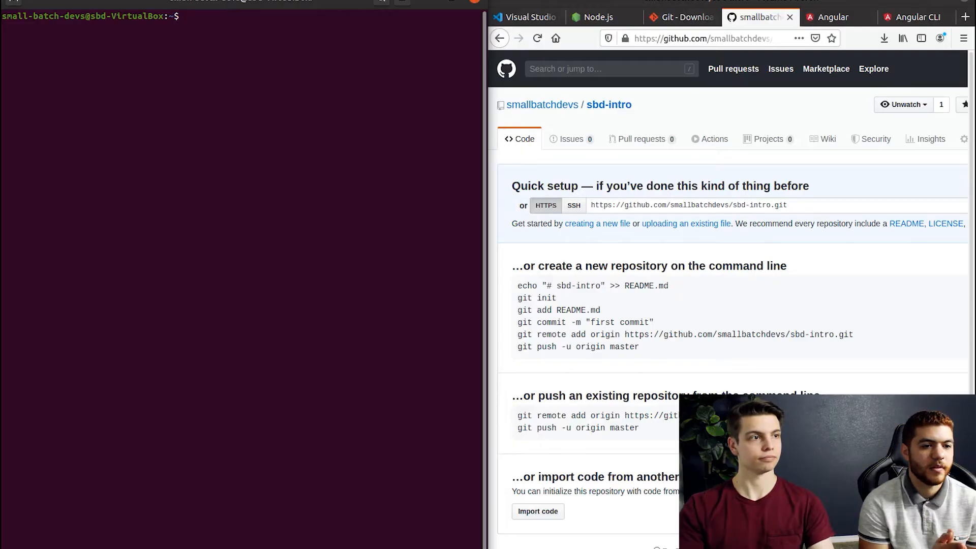
pyautogui.write('git clone')
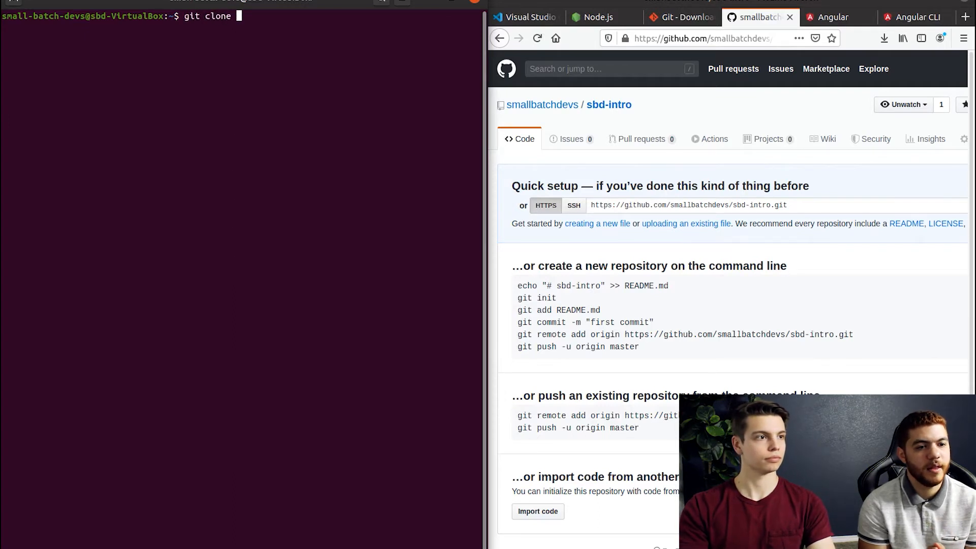
pyautogui.write('https:')
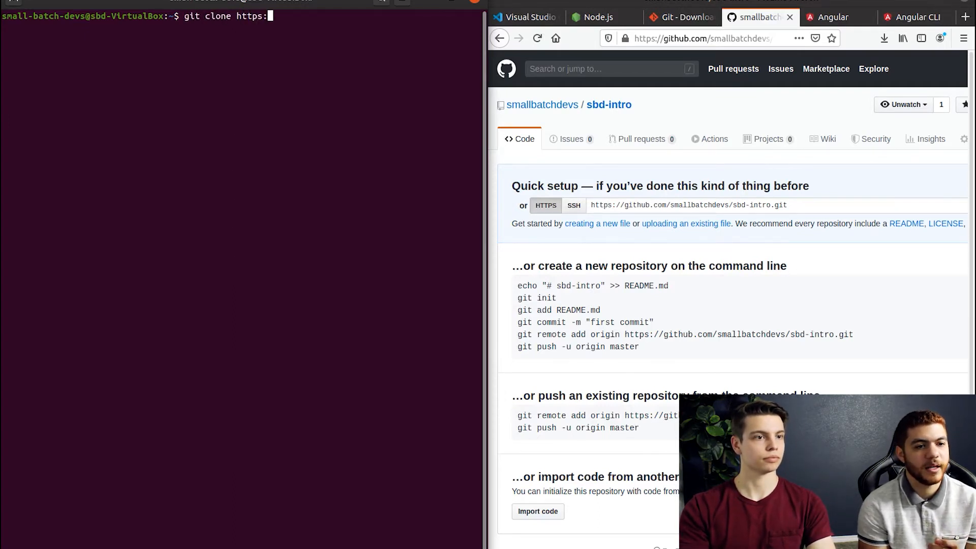
pyautogui.write('//github.com')
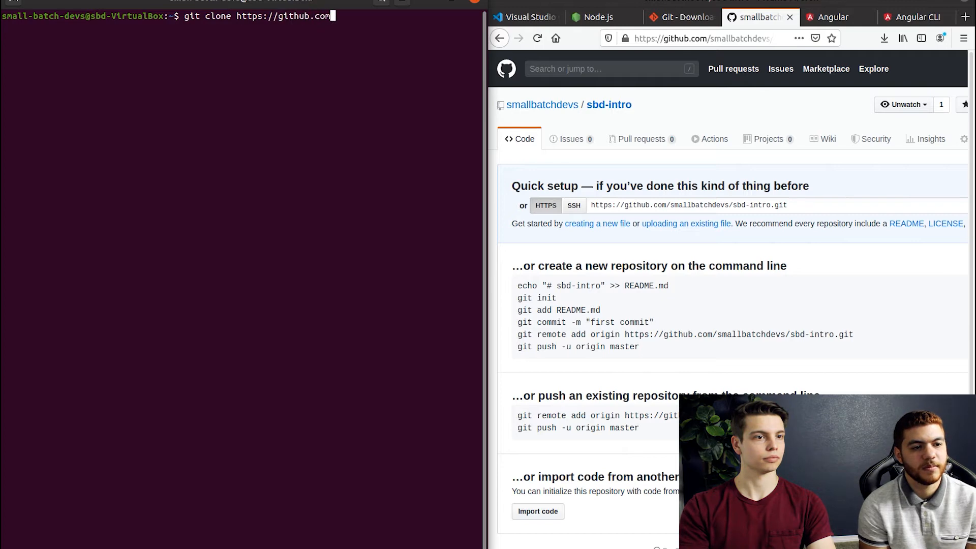
pyautogui.write('/smallbatchdevs/sbd-ti')
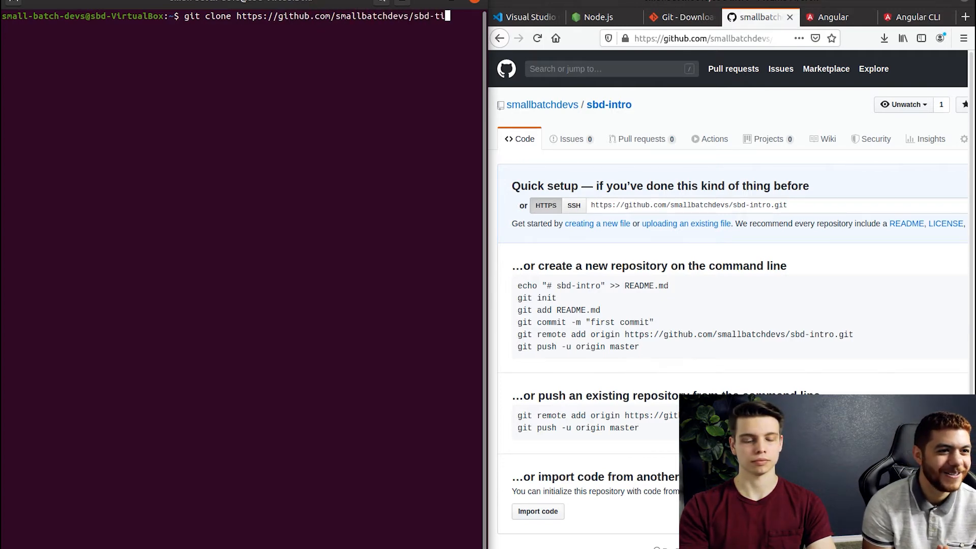
pyautogui.press('Return')
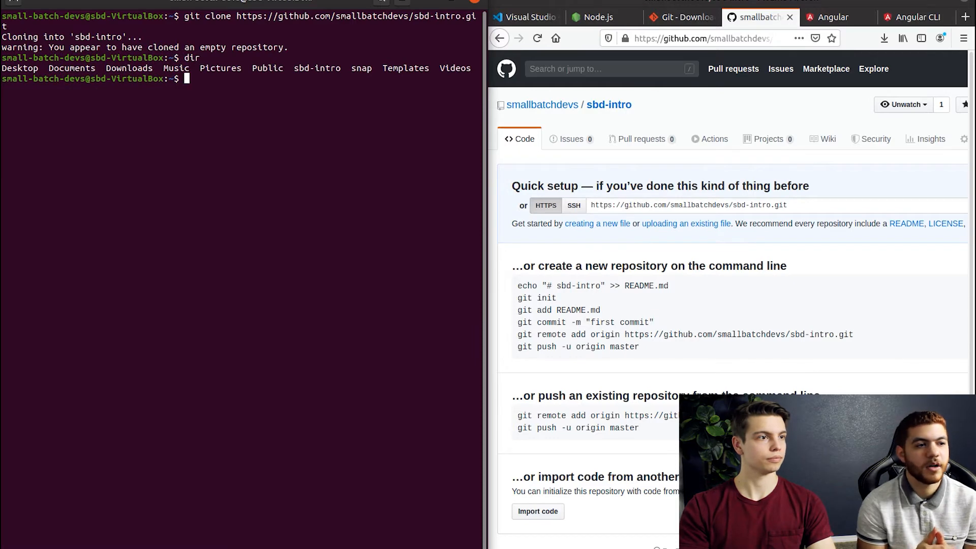
pyautogui.write('cd sbd-intro')
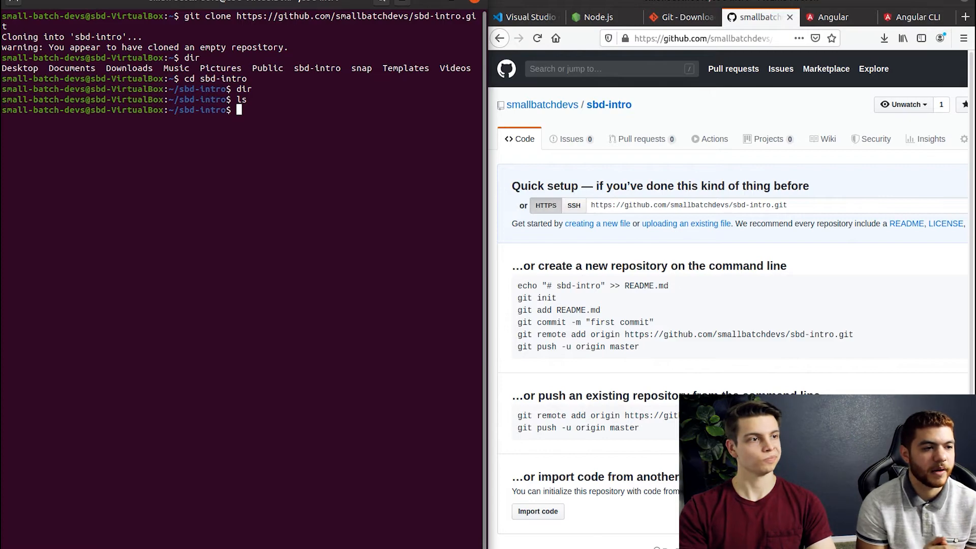
pyautogui.click(915, 17)
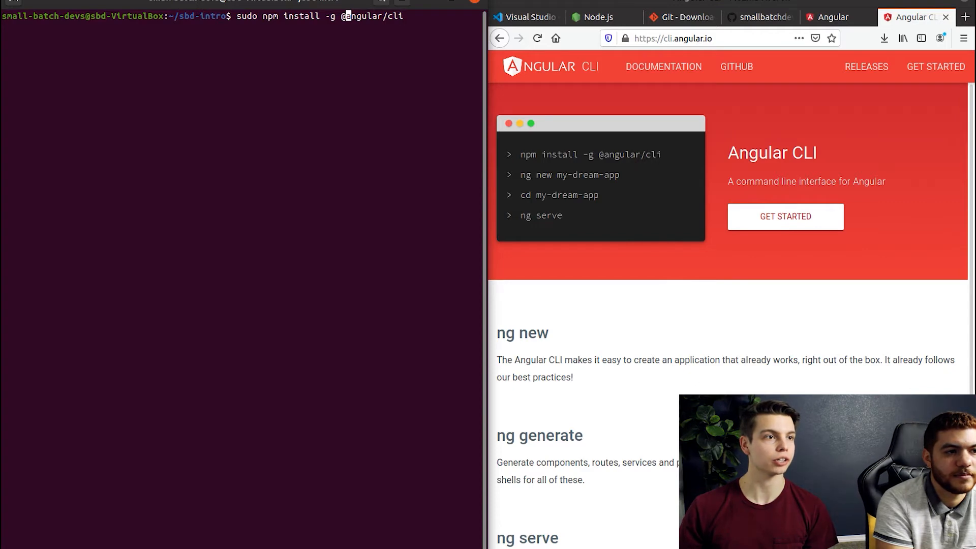
pyautogui.press('Return')
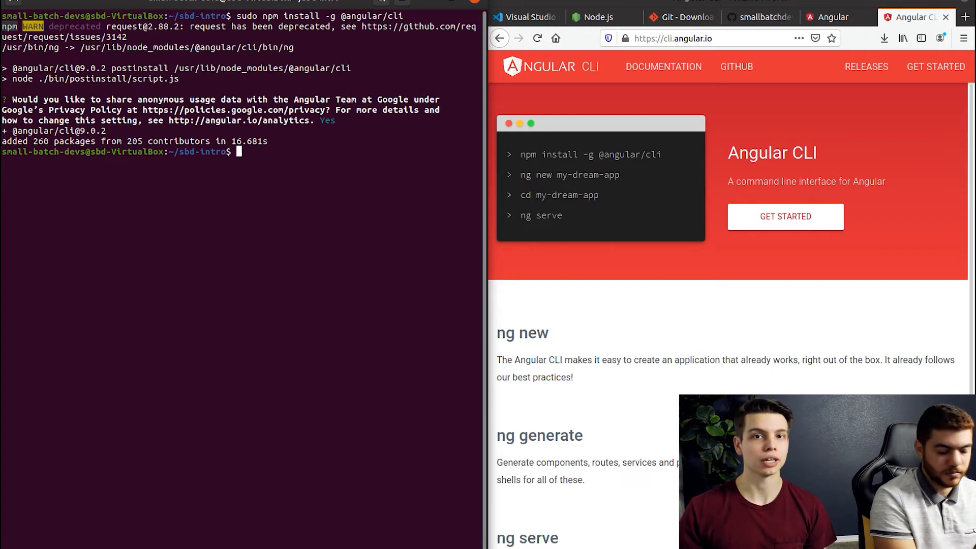
pyautogui.write('ng')
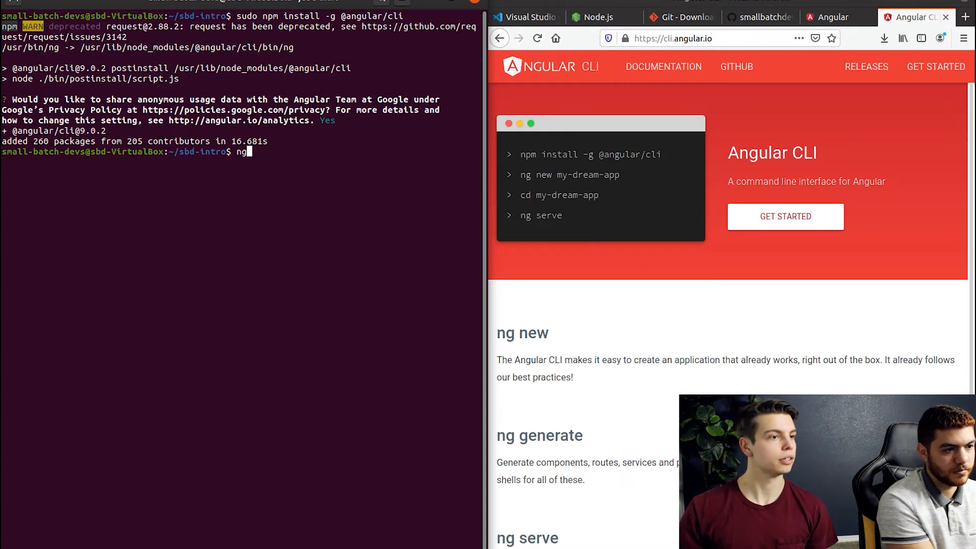
# - Run 'ng new --directory .' and name the workspace sbd-intro with routing and Sass
pyautogui.write('new')
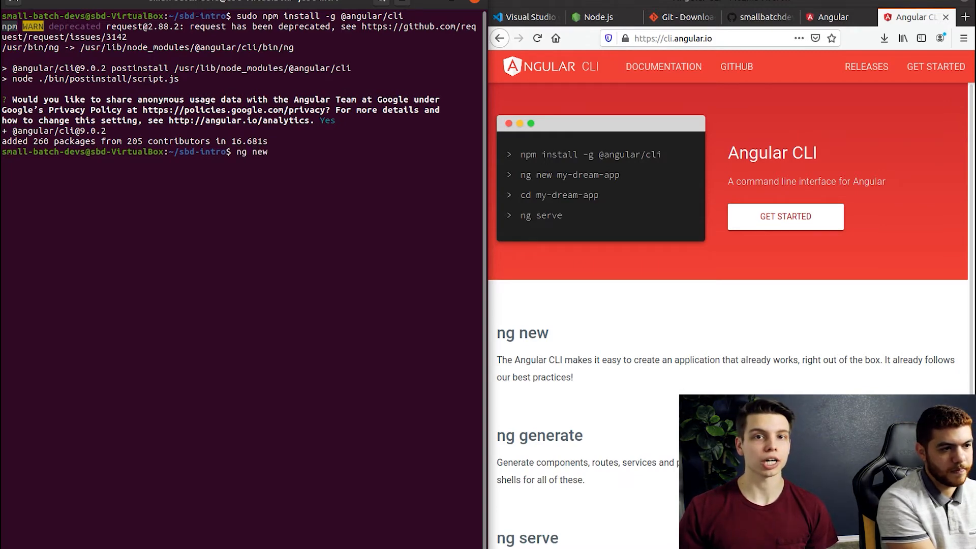
pyautogui.write('--d')
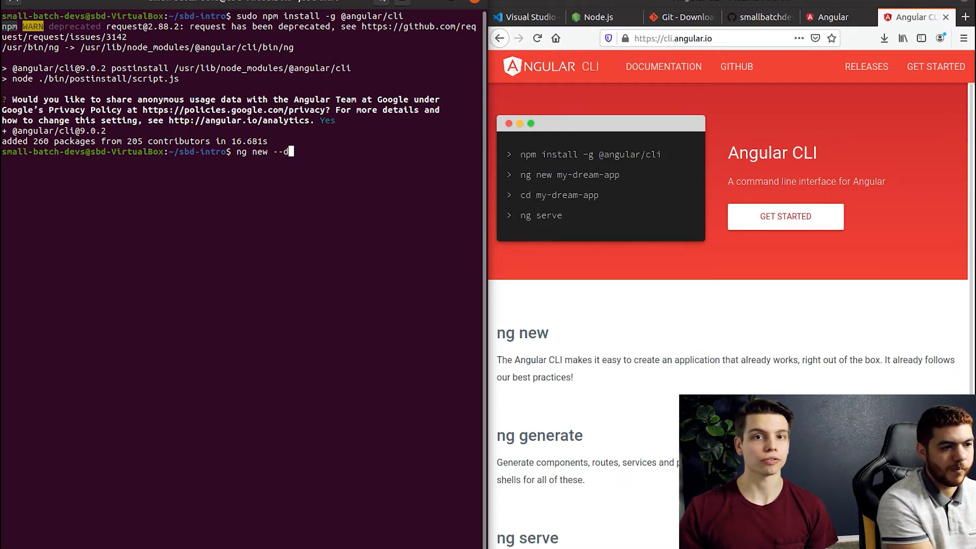
pyautogui.write('irectory')
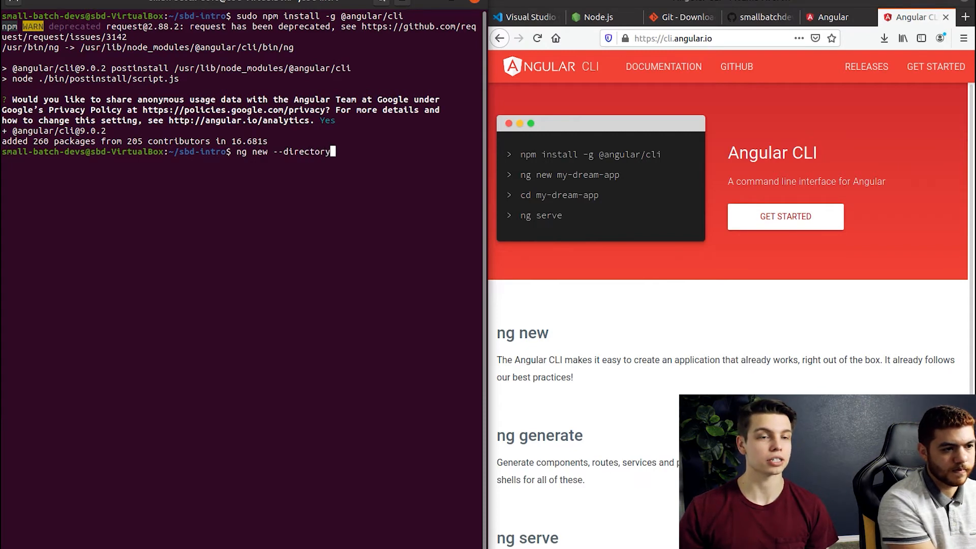
pyautogui.write('.')
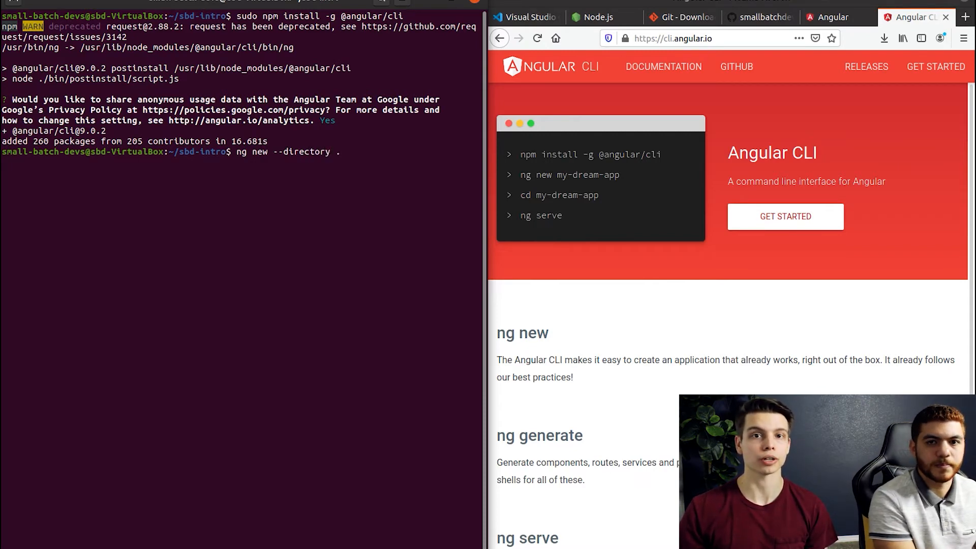
pyautogui.press('Return')
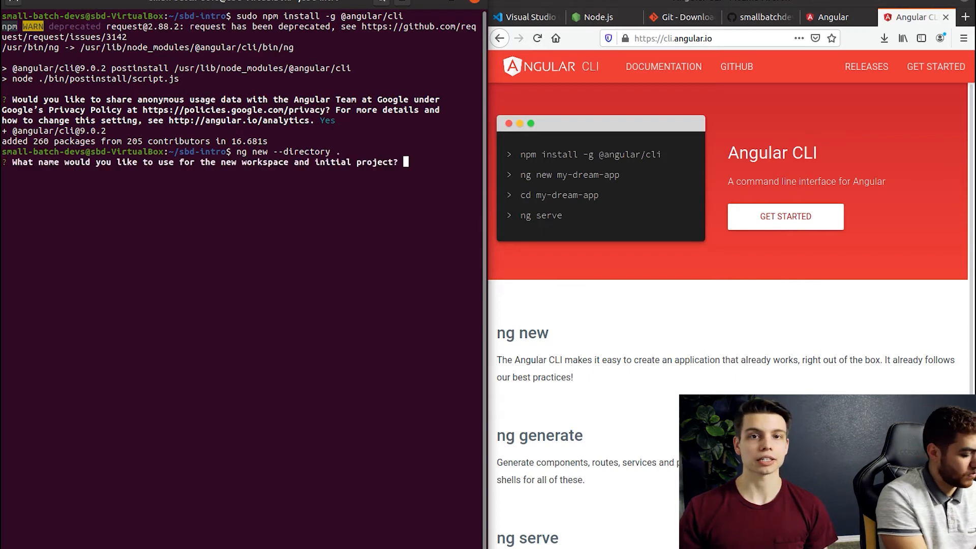
pyautogui.write('sbd-int')
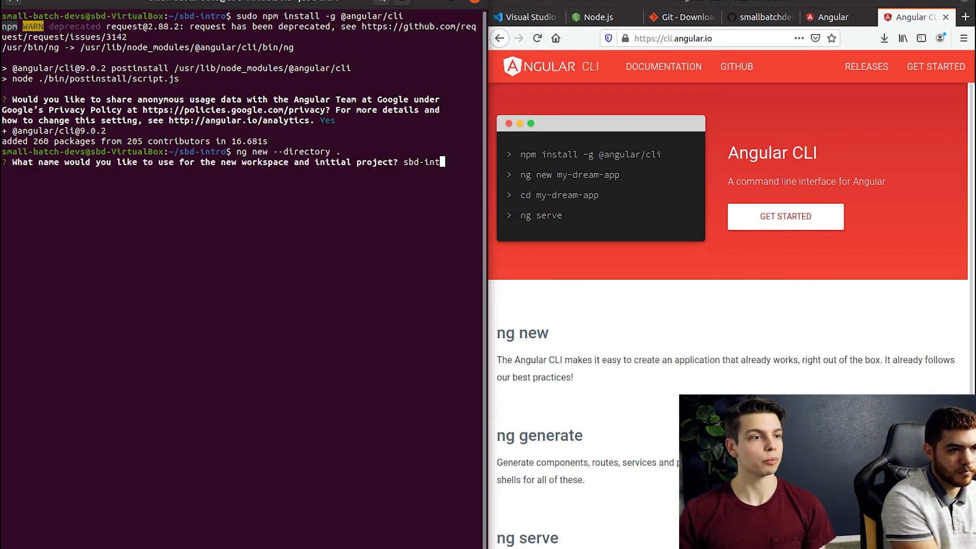
pyautogui.press('Return')
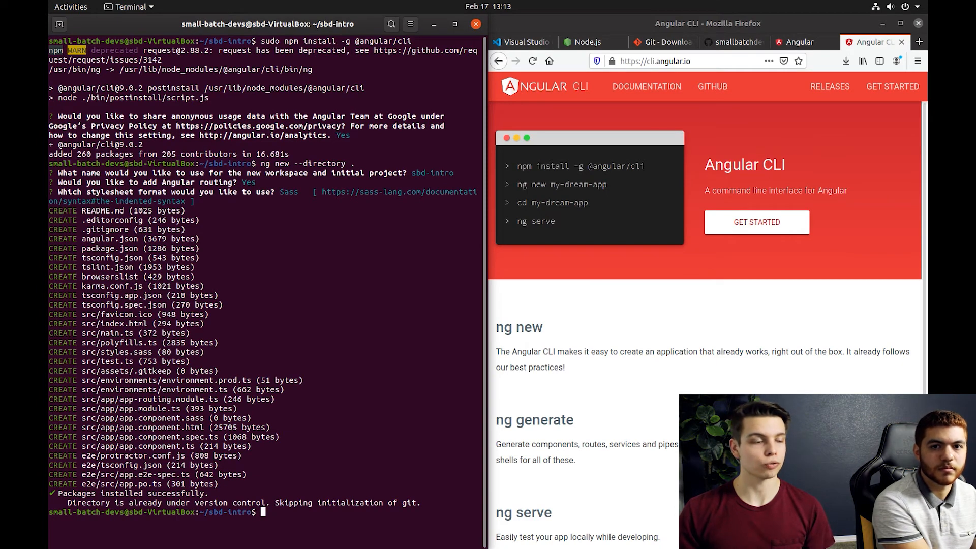
# - Open the sbd-intro folder in VS Code with 'code .' and arrange it beside the terminal
pyautogui.write('code .')
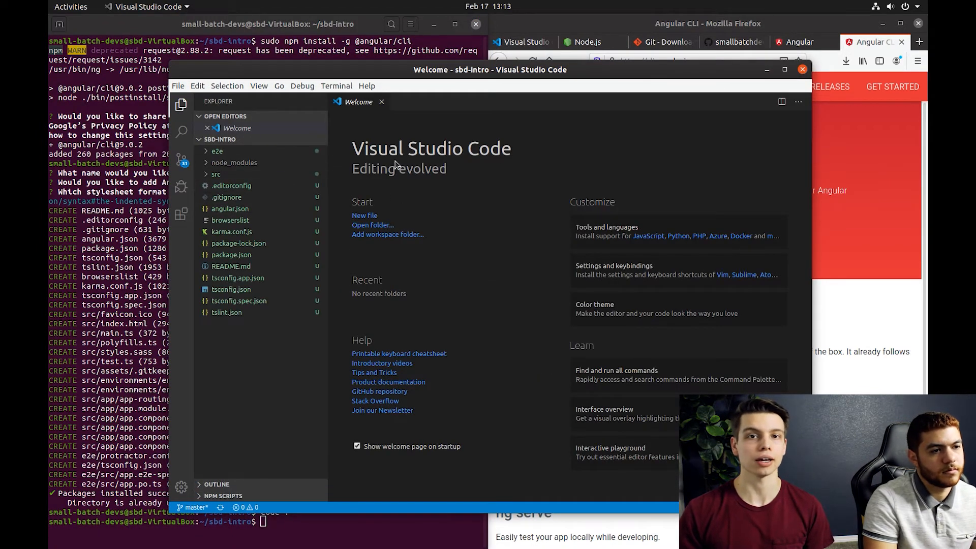
pyautogui.click(381, 101)
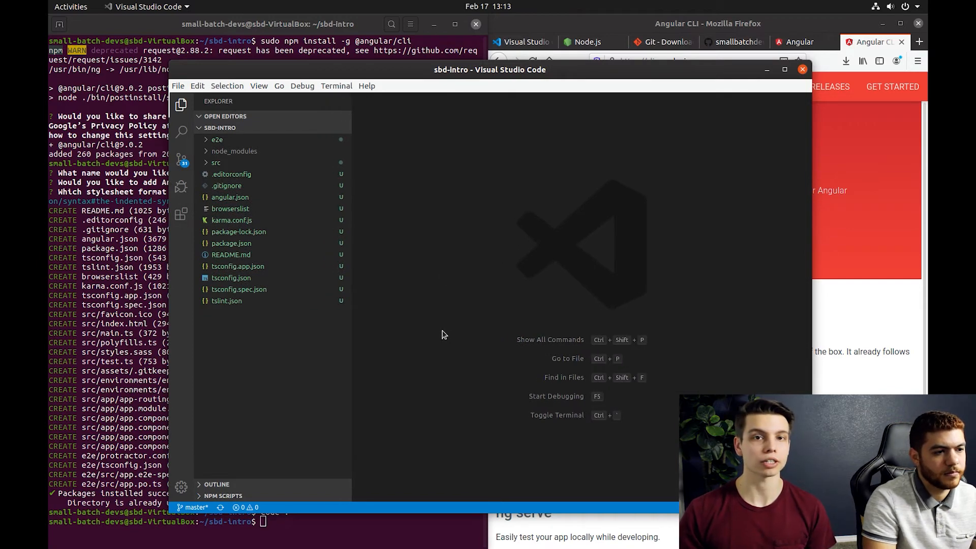
pyautogui.moveTo(420, 151)
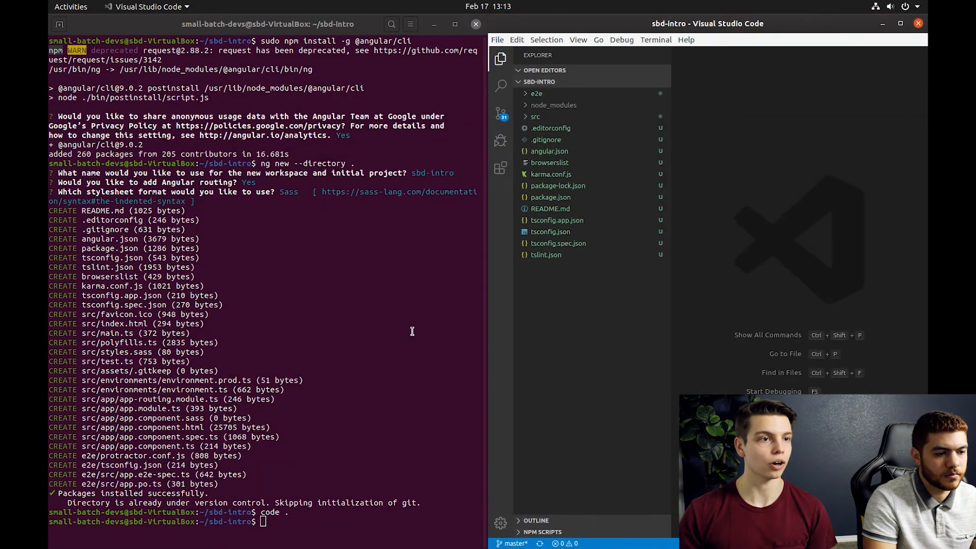
pyautogui.moveTo(264, 447)
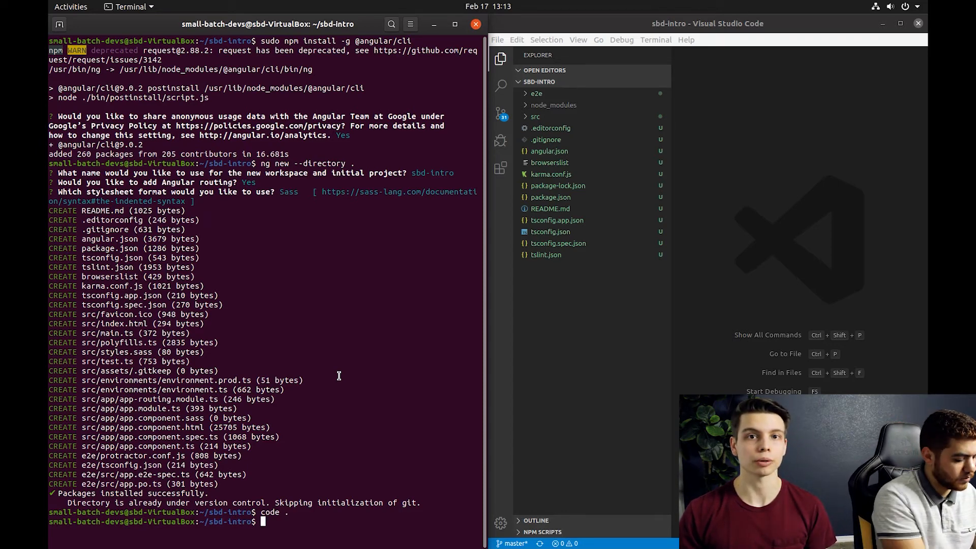
# - Stage all generated project files with git add . and check git status to confirm they are staged
pyautogui.press('ctrl+l')
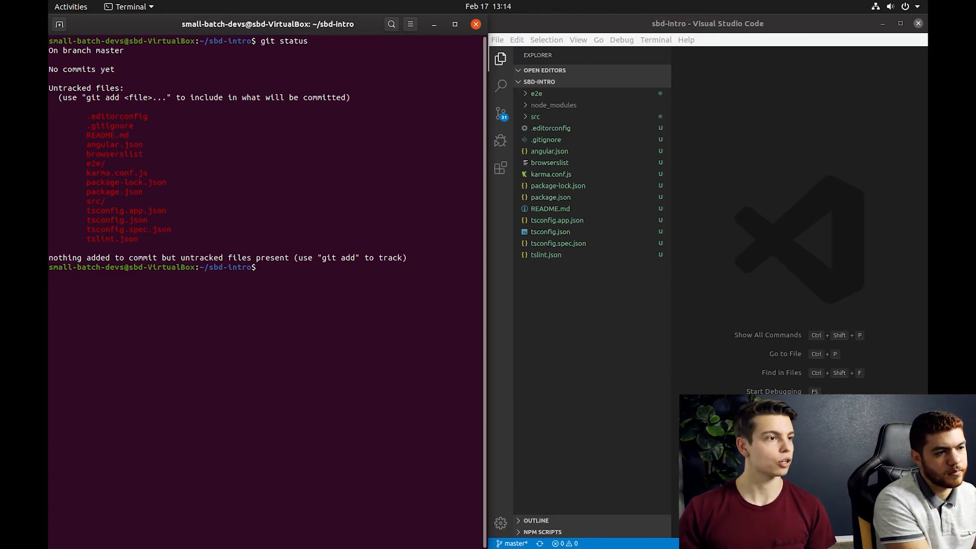
pyautogui.write('g')
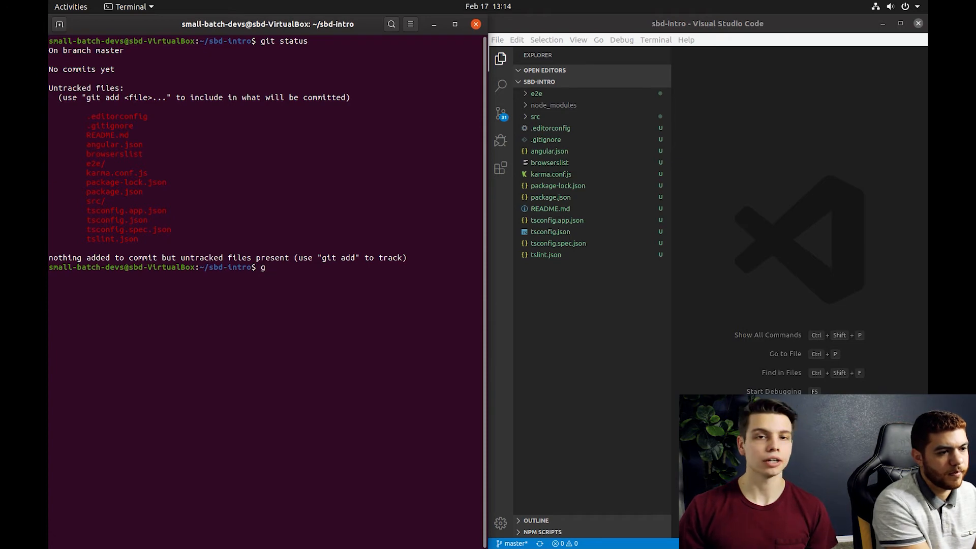
pyautogui.press('BackSpace')
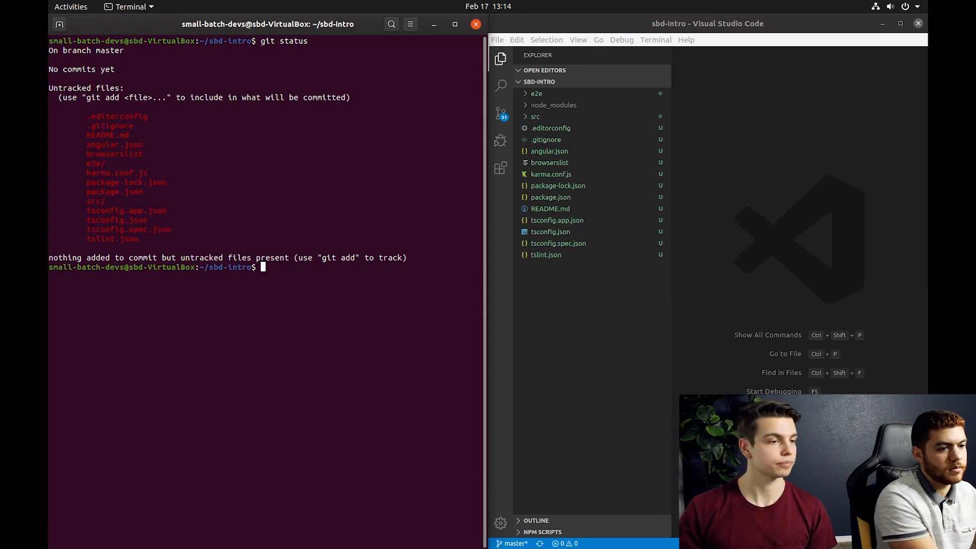
pyautogui.write('git')
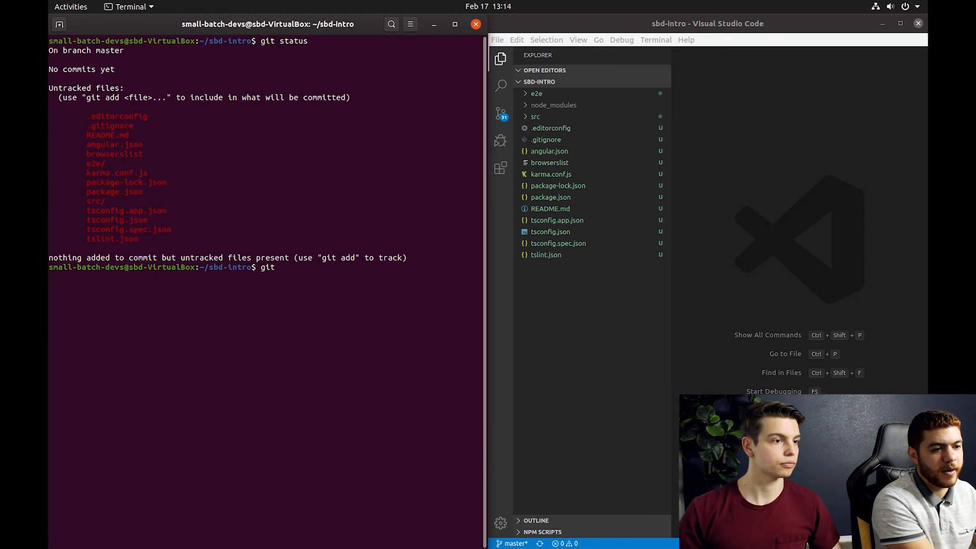
pyautogui.write('add .')
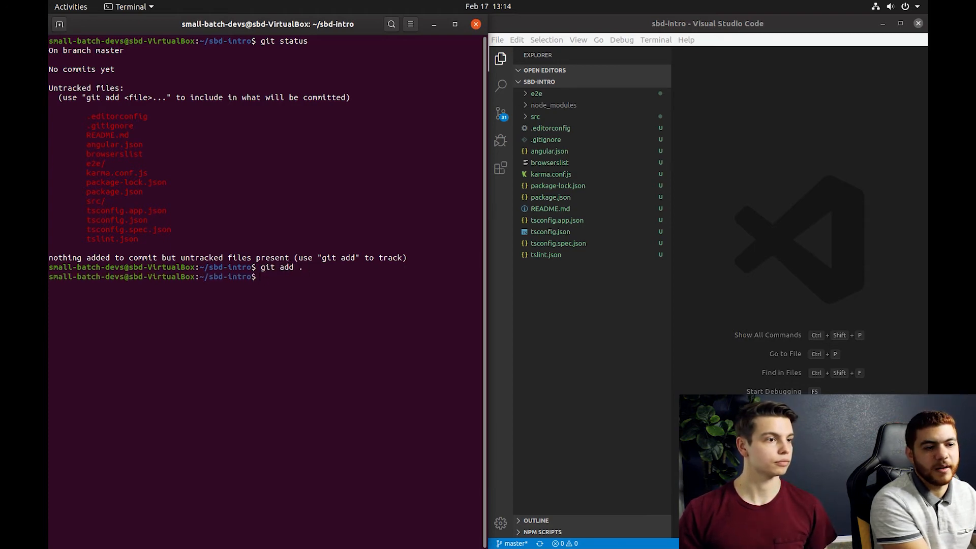
pyautogui.write('git st')
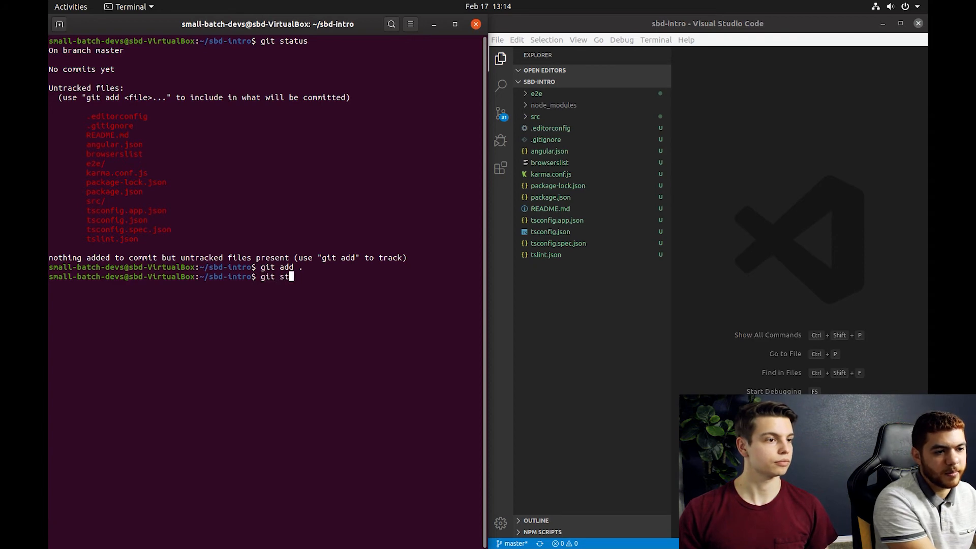
pyautogui.press('Return')
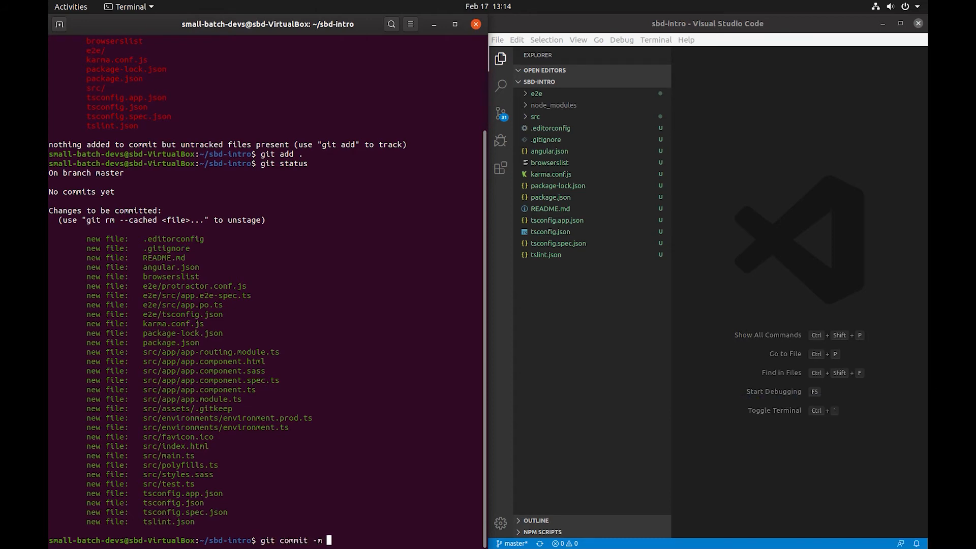
# - Record the commit with the message "initial commit"
pyautogui.write('"')
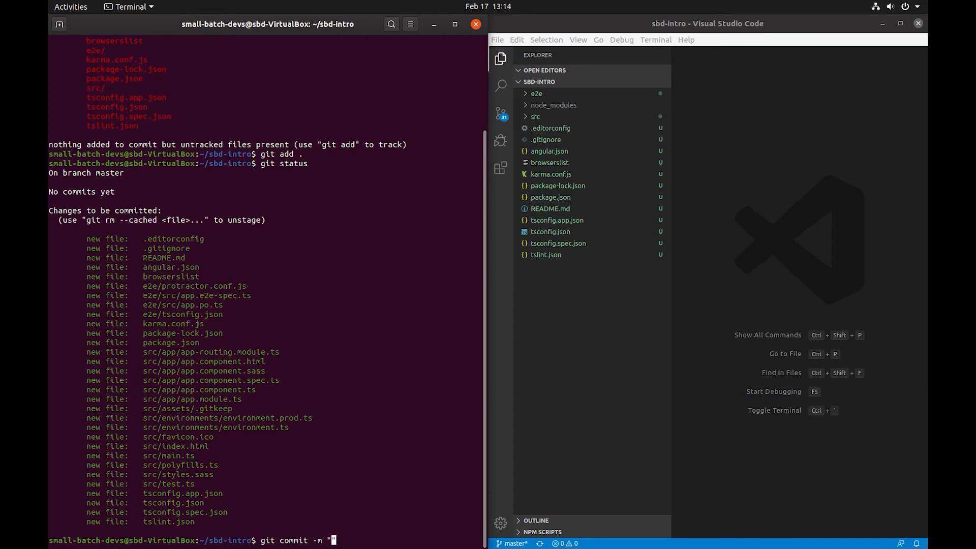
pyautogui.write('init')
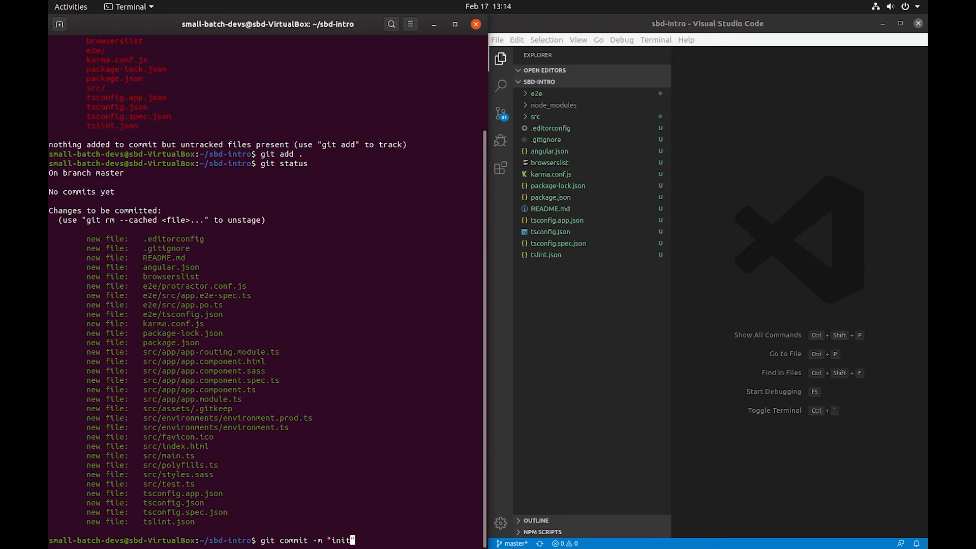
pyautogui.write('ial')
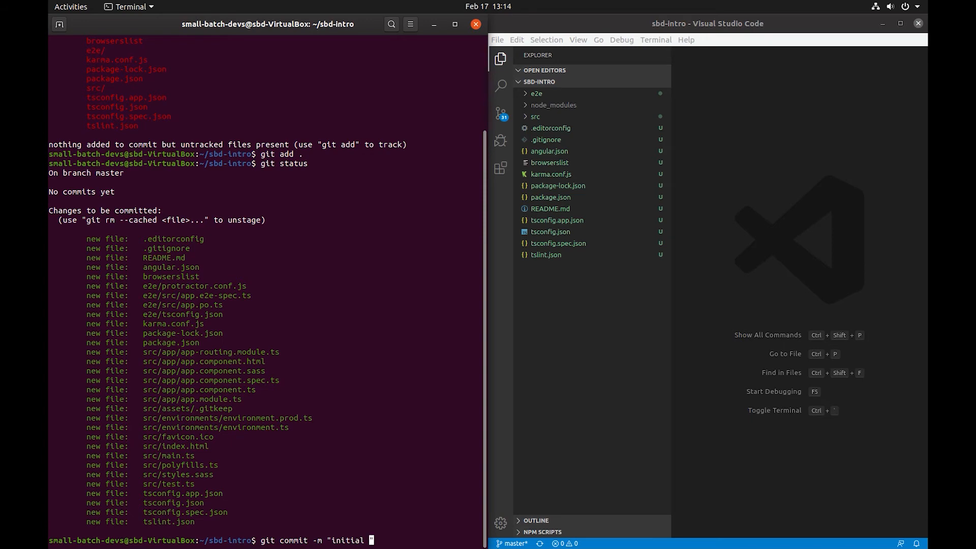
pyautogui.press('Return')
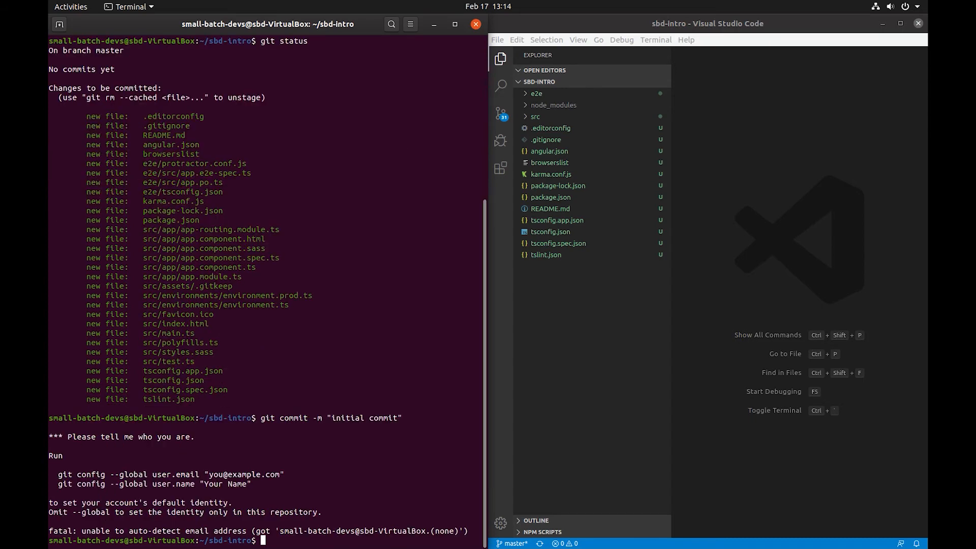
# - Configure the global git user.email for the smallbatch account
pyautogui.write('git config --gl')
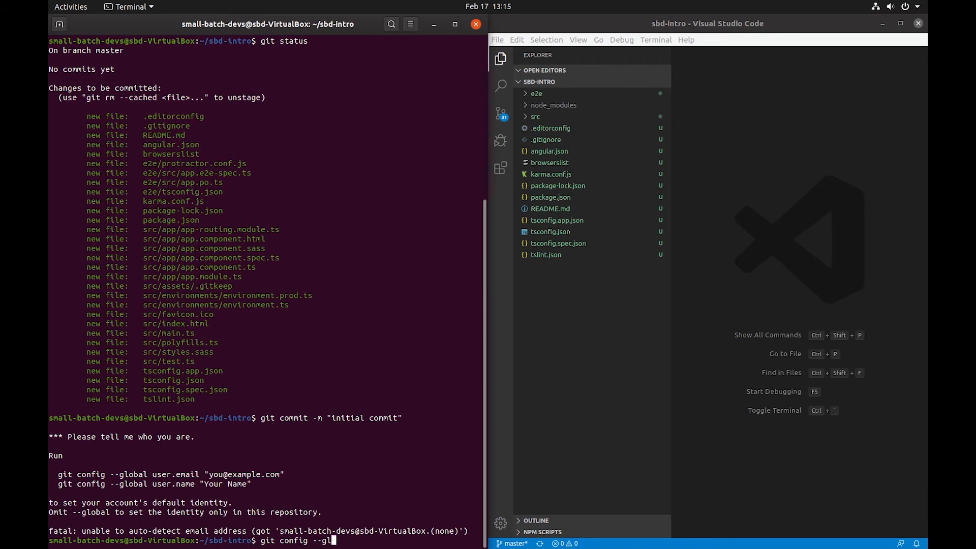
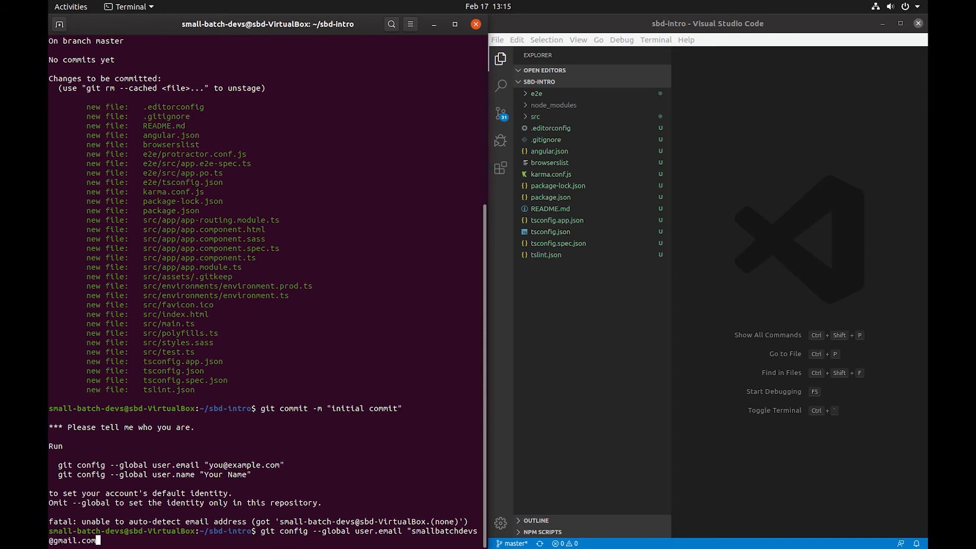
pyautogui.press('Return')
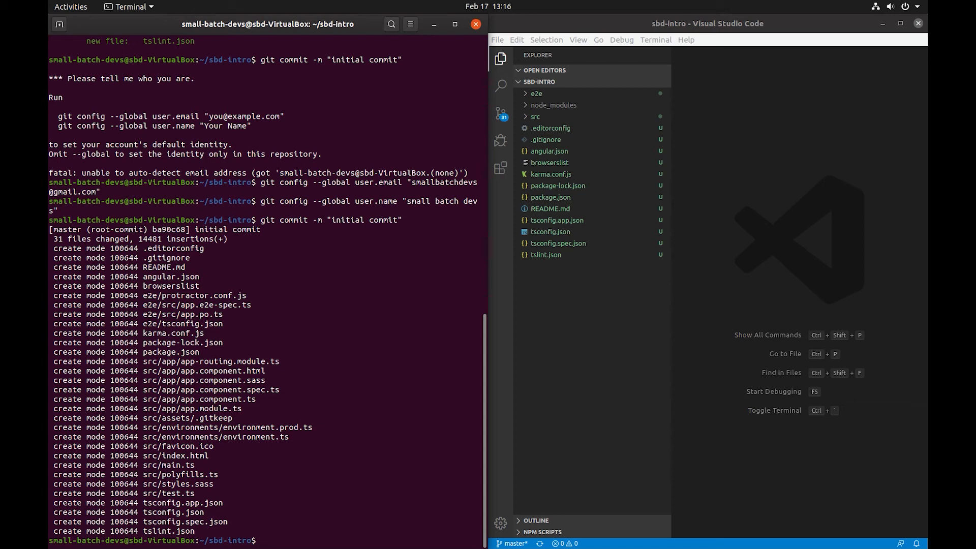
# - Push master to the GitHub sbd-intro repository, authenticating as smallbatch
pyautogui.write('git push')
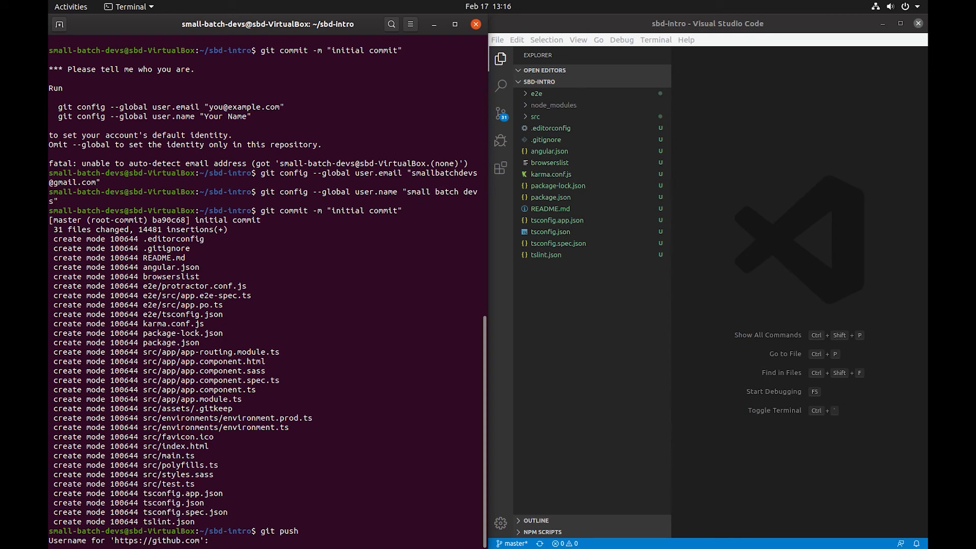
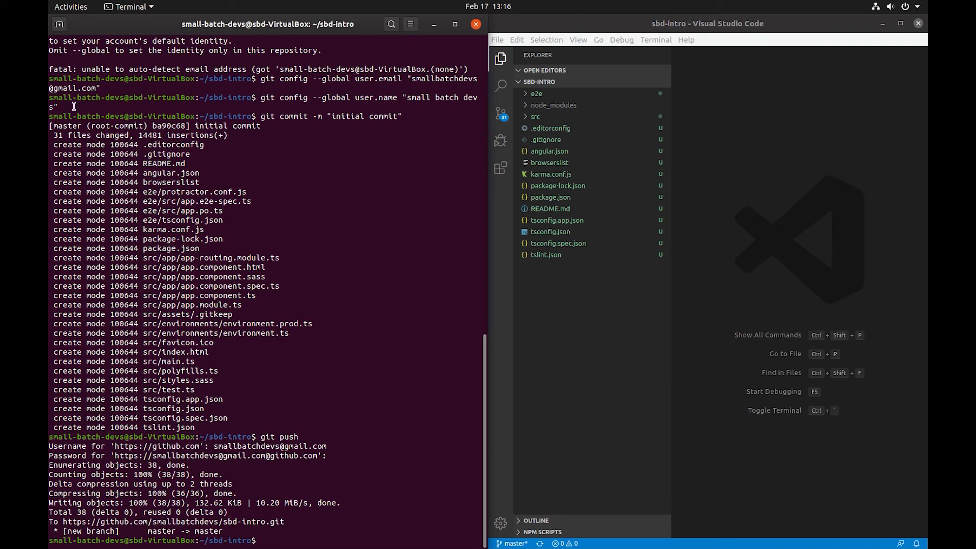
# - Review the sbd-intro repository page on GitHub showing the pushed files under the initial commit
pyautogui.click(70, 6)
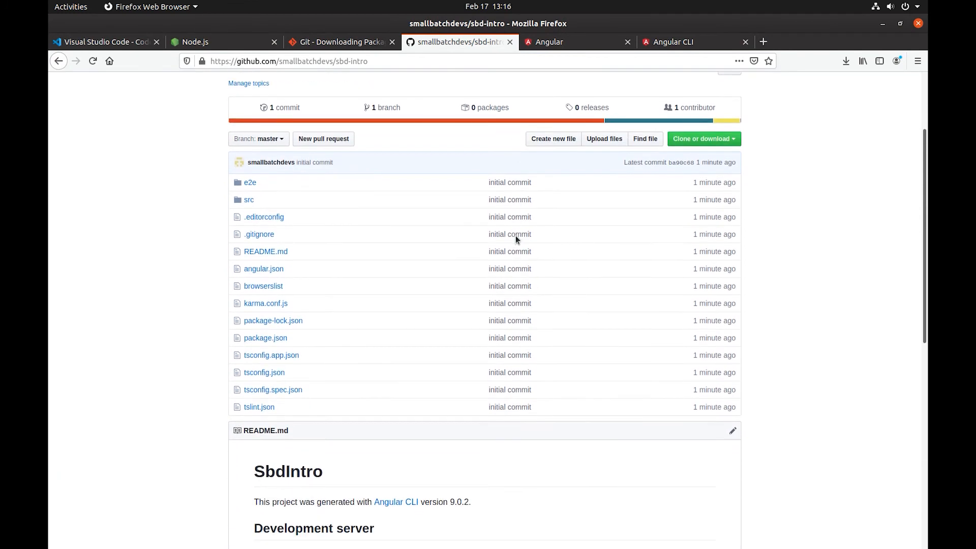
pyautogui.scroll(3)
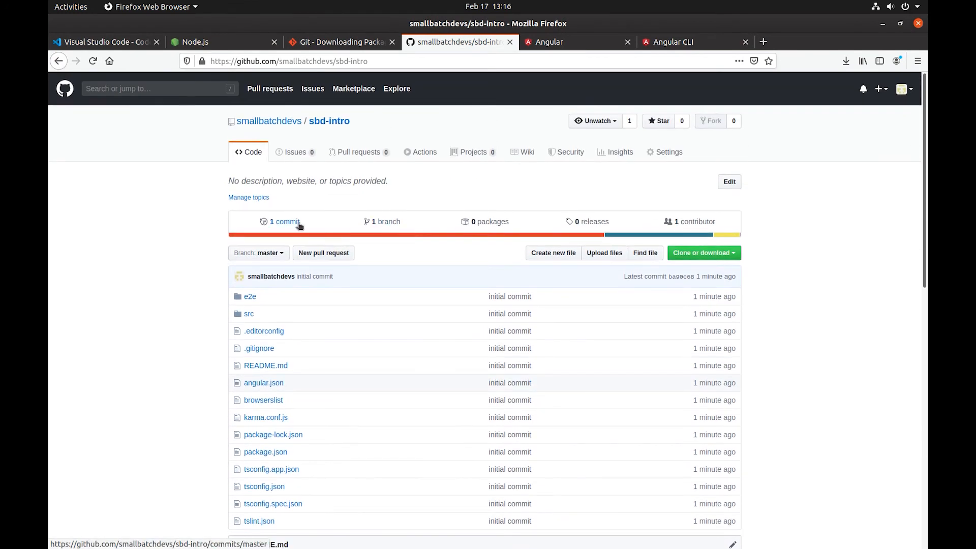
pyautogui.click(283, 221)
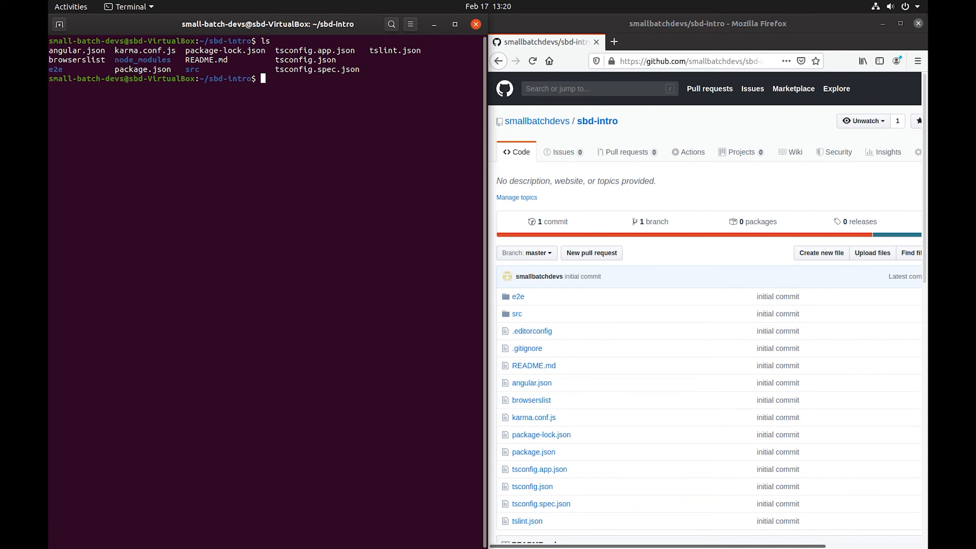
# - Start the Angular dev server with ng serve -o, opening the app at localhost:4200
pyautogui.write('ng se')
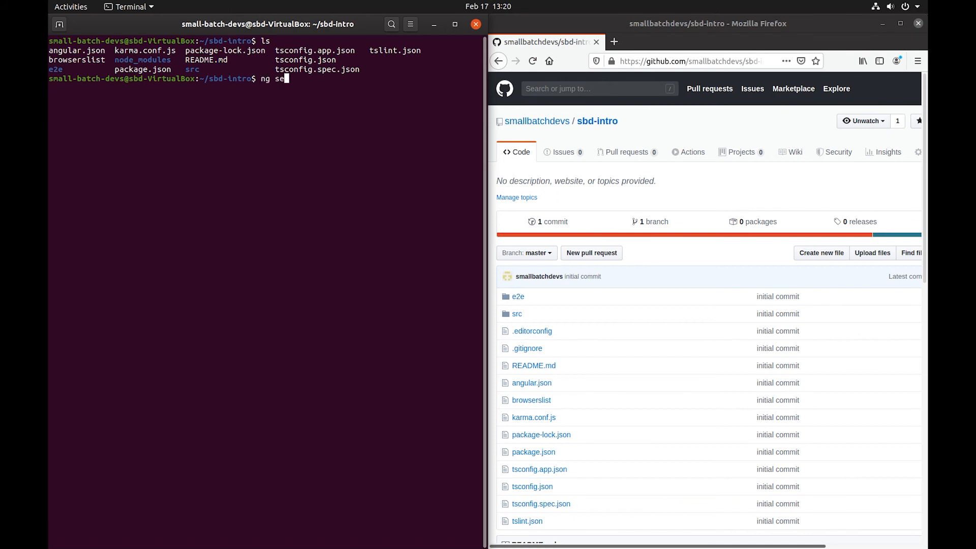
pyautogui.write('rve -o')
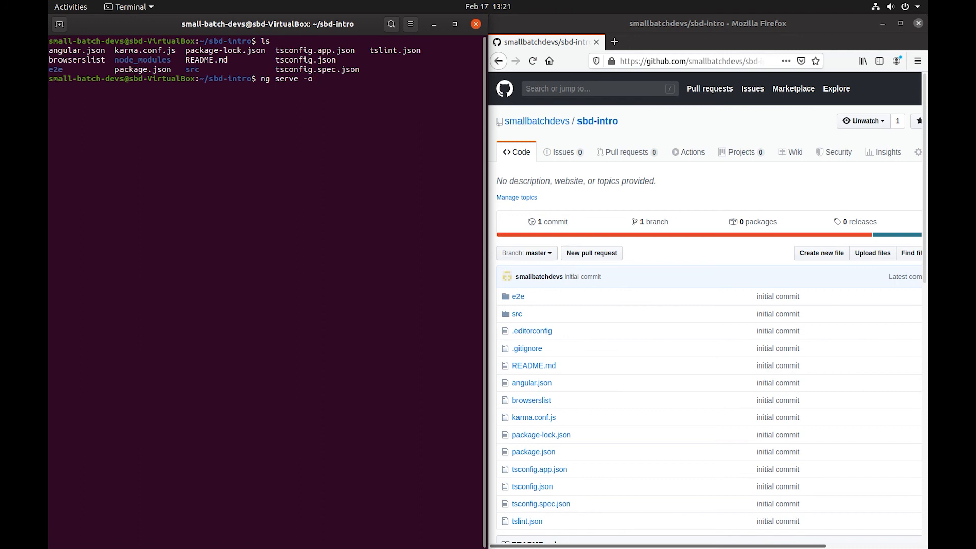
pyautogui.press('Return')
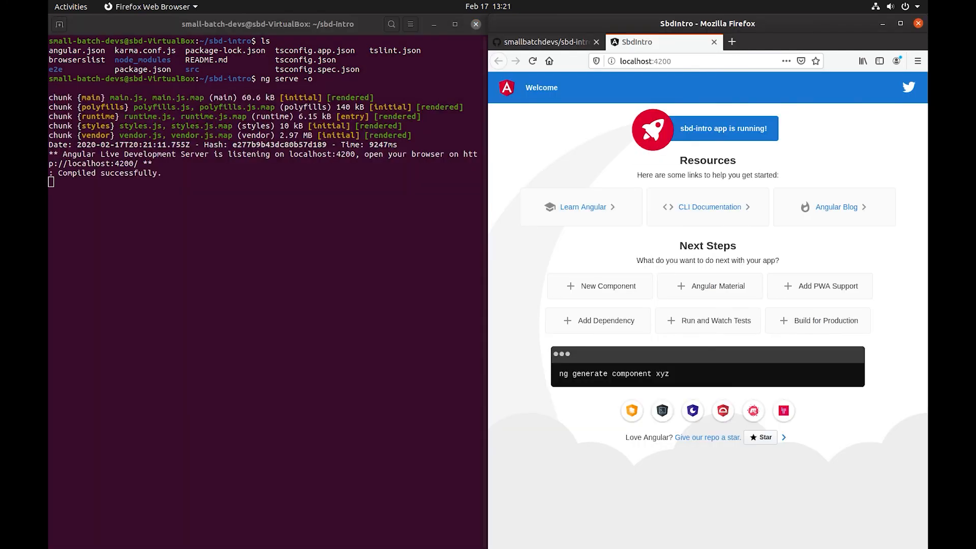
pyautogui.moveTo(610, 142)
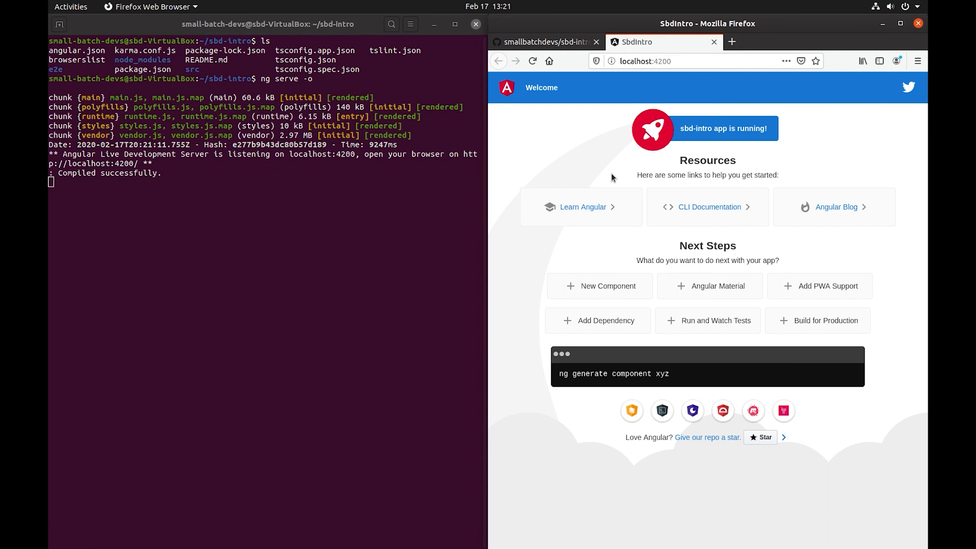
pyautogui.moveTo(691, 411)
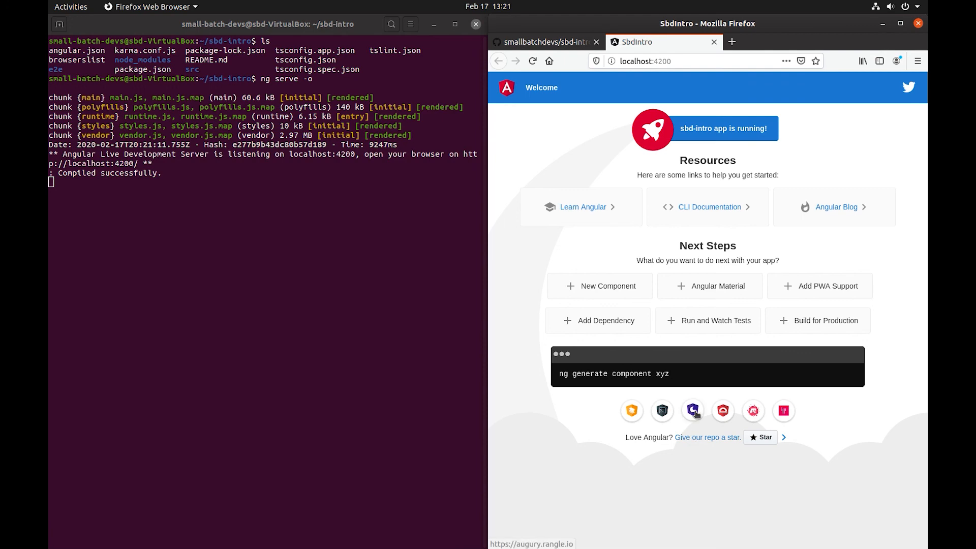
pyautogui.moveTo(663, 410)
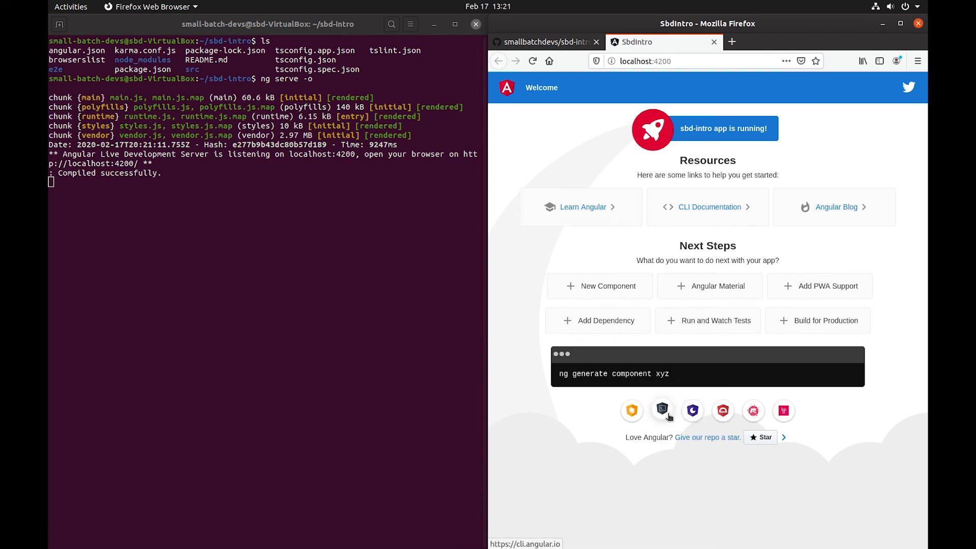
pyautogui.moveTo(525, 370)
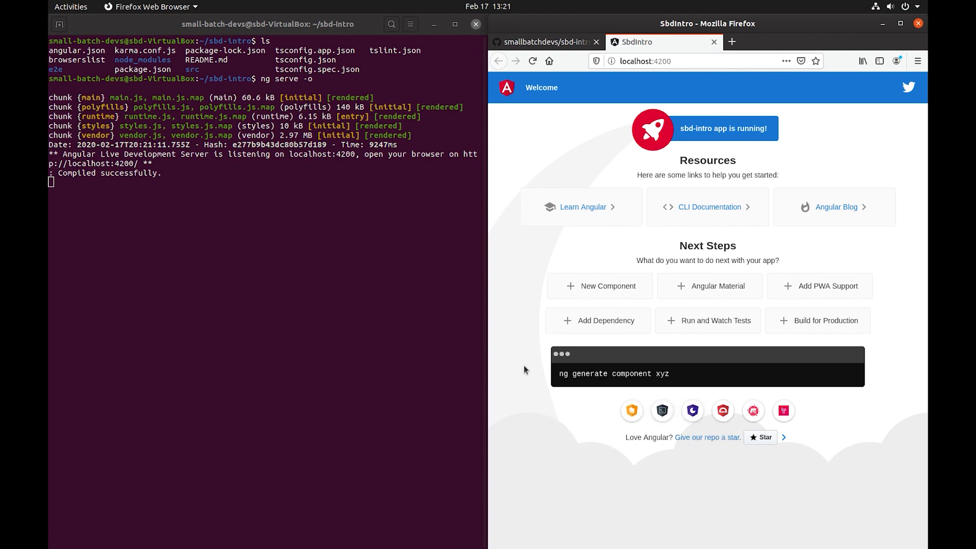
pyautogui.moveTo(490, 210)
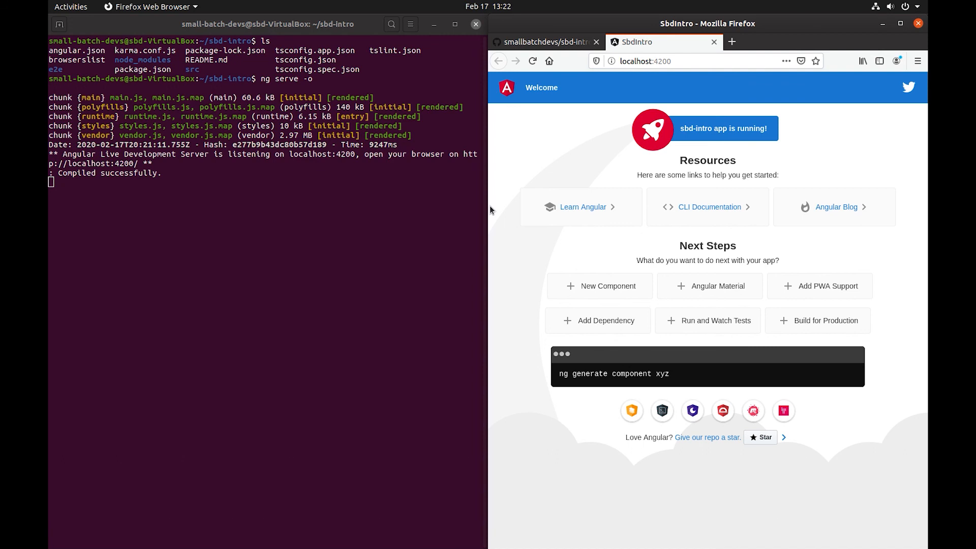